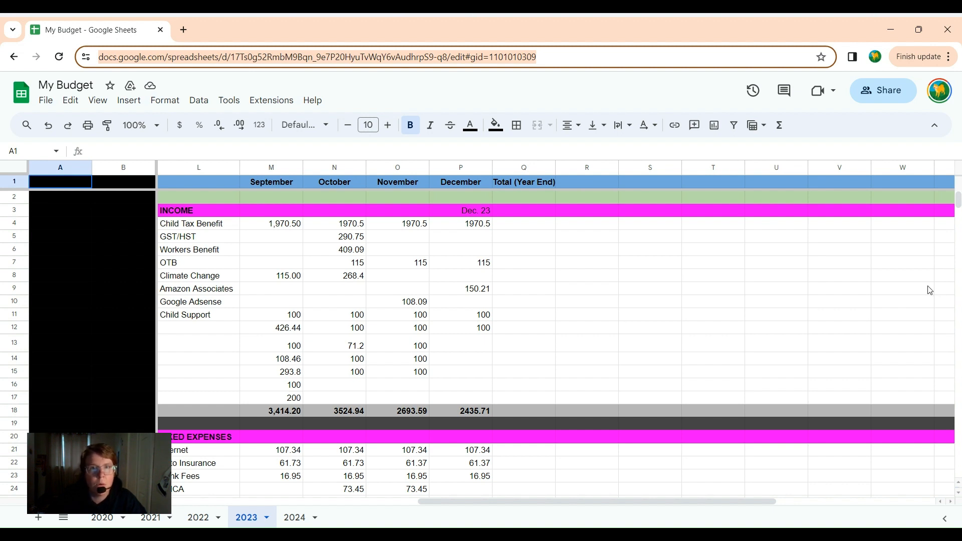
pyautogui.moveTo(639, 275)
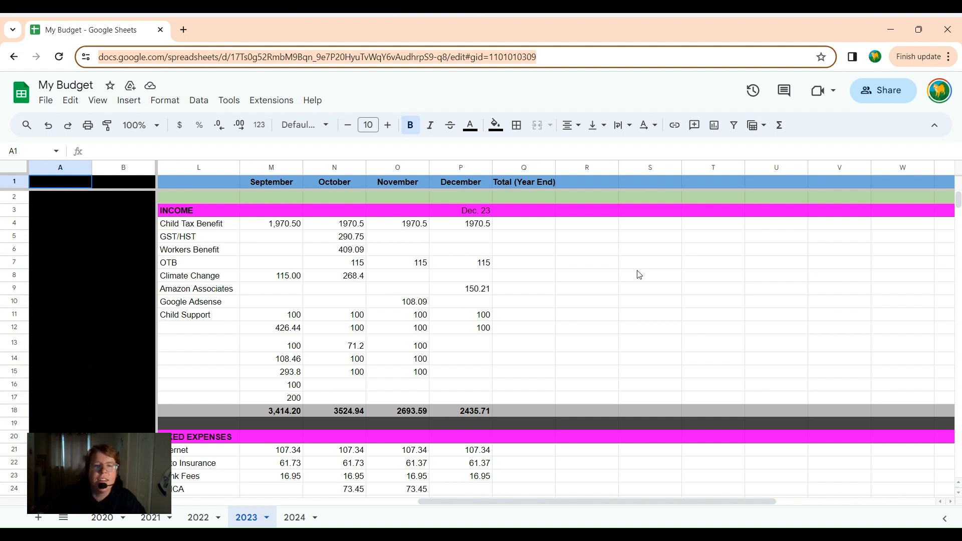
pyautogui.moveTo(469, 212)
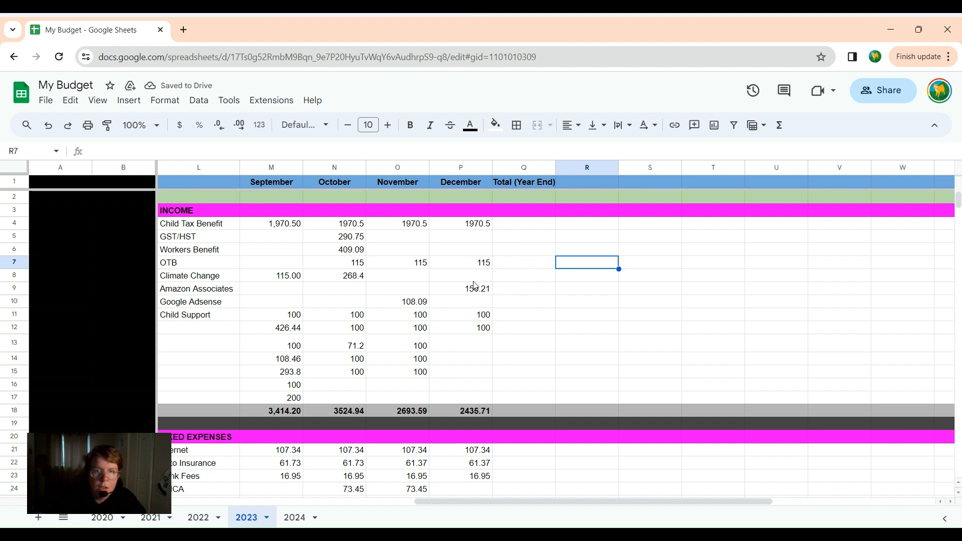
pyautogui.moveTo(477, 342)
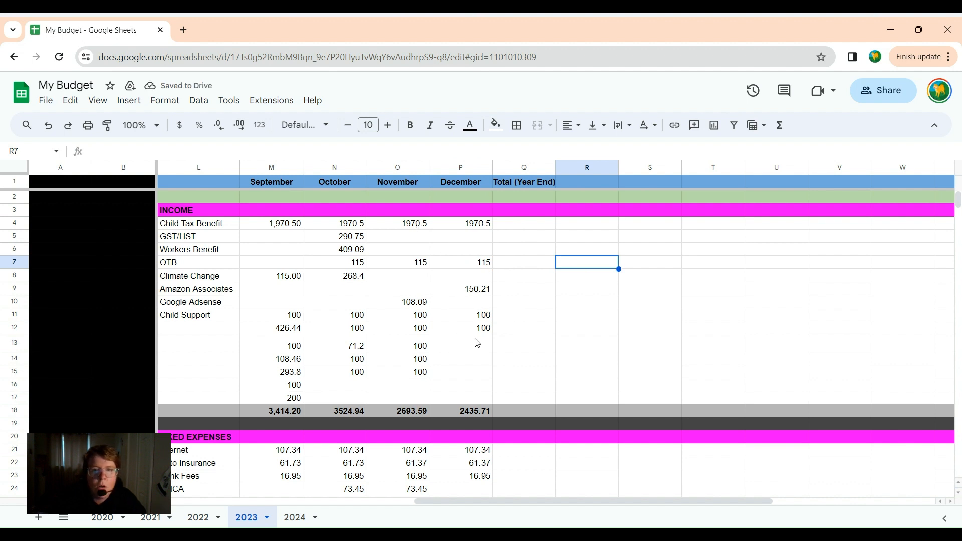
# Enter 100 in December rows 13 and 14, raising the December income total to 2635.71
pyautogui.click(460, 343)
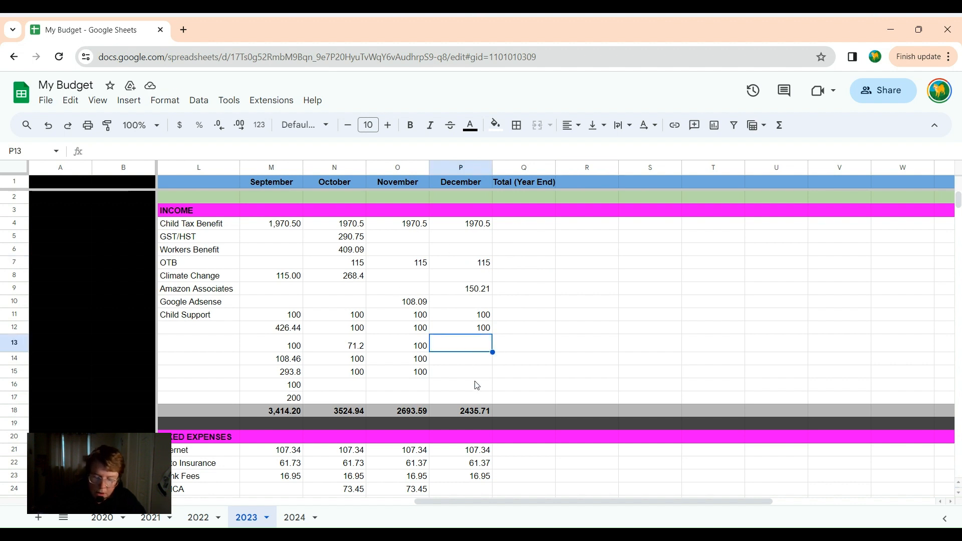
pyautogui.write('100')
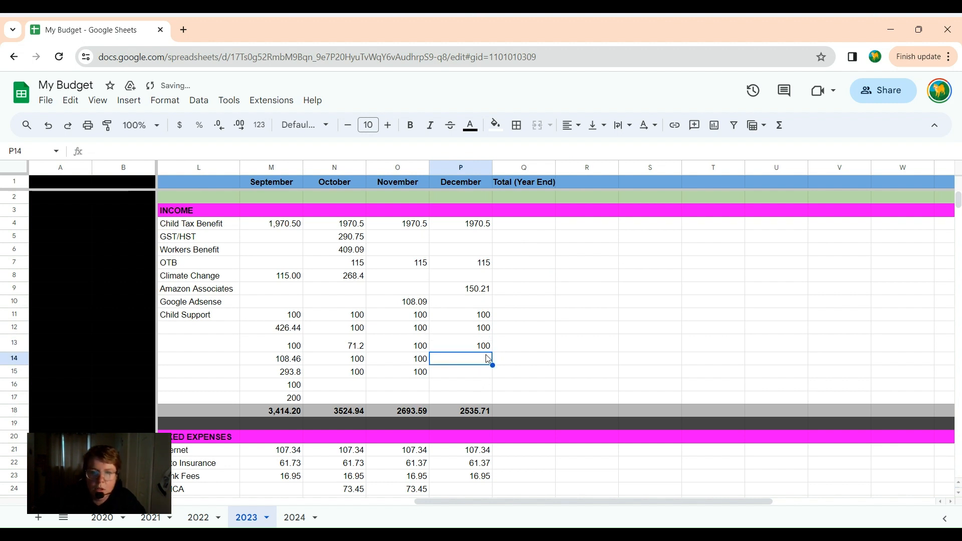
pyautogui.write('100')
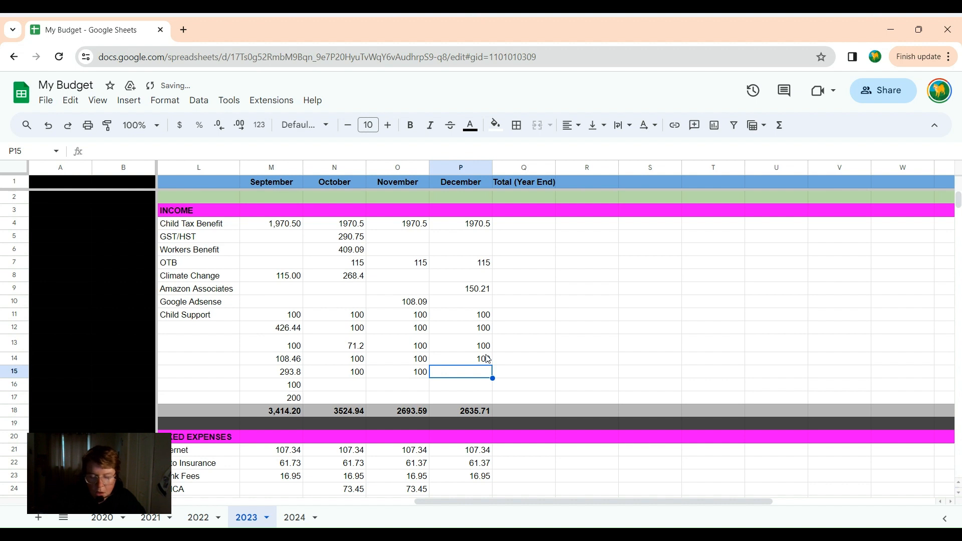
pyautogui.click(461, 450)
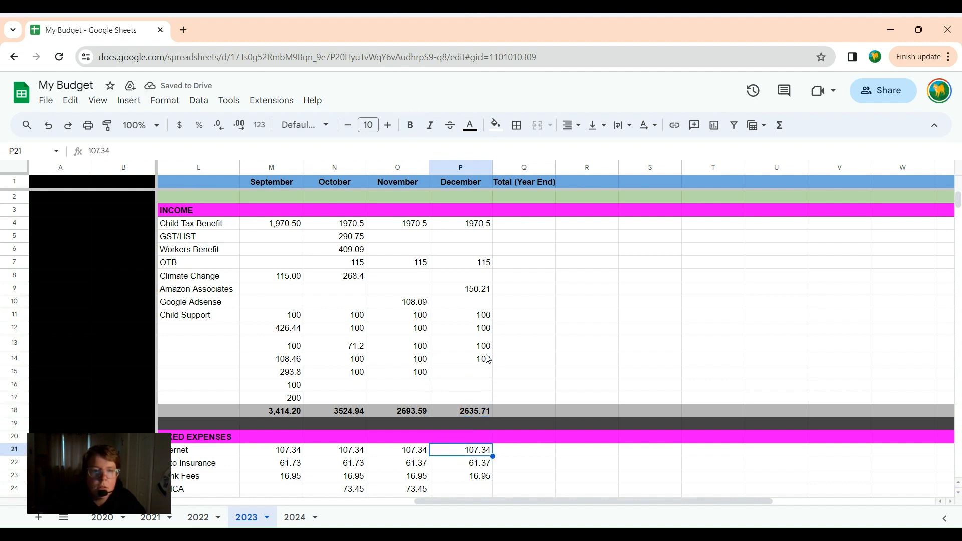
# Enter December fixed expenses of 73.45 for YMCA and 67.80 for Gymnastics
pyautogui.scroll(-3)
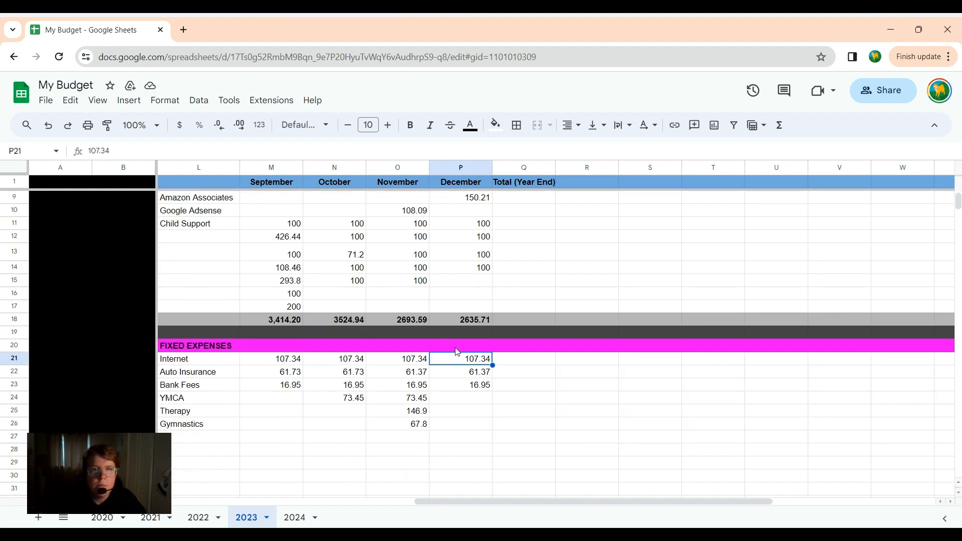
pyautogui.scroll(-3)
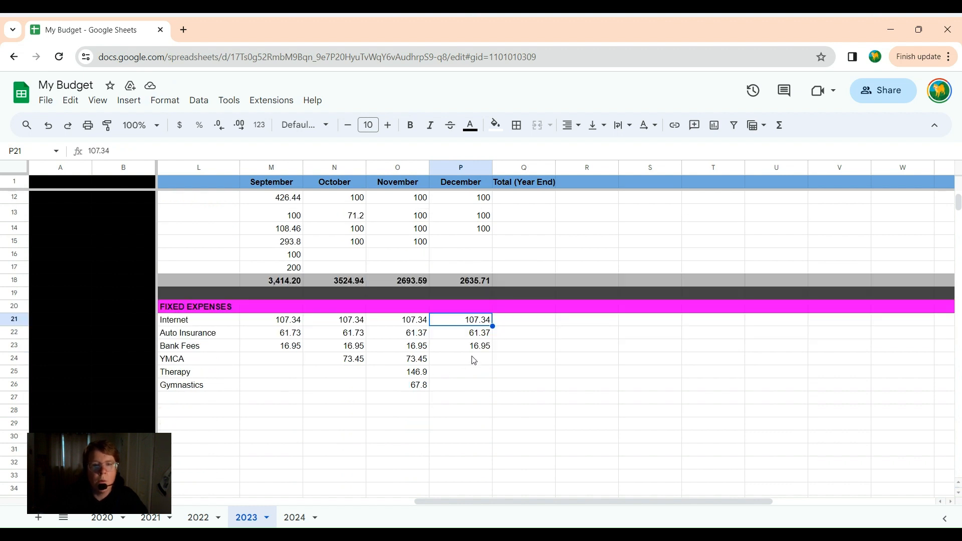
pyautogui.click(460, 359)
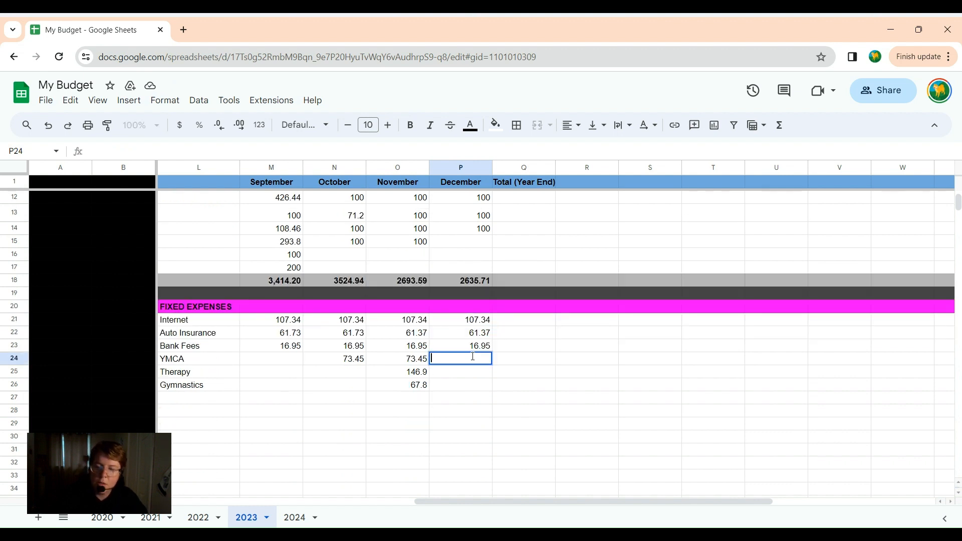
pyautogui.write('73.4')
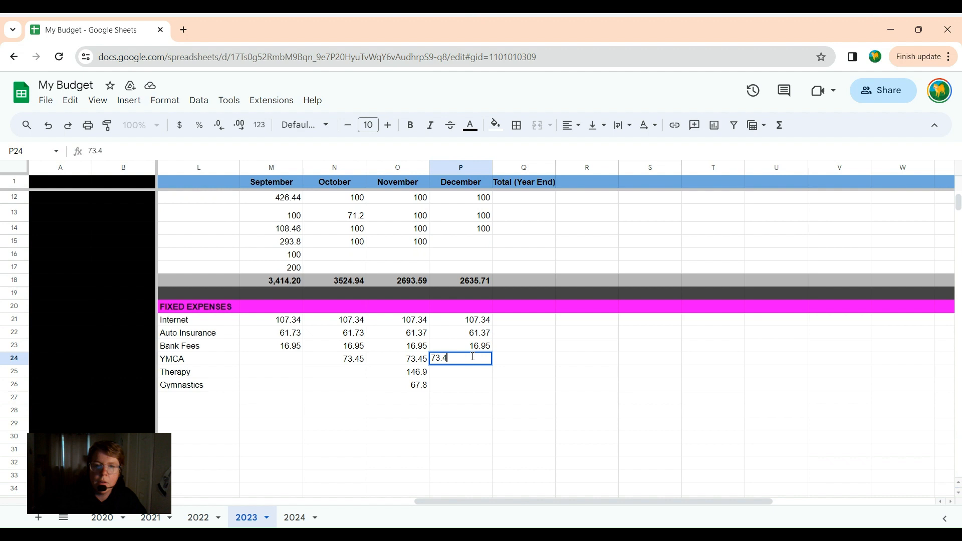
pyautogui.write('5')
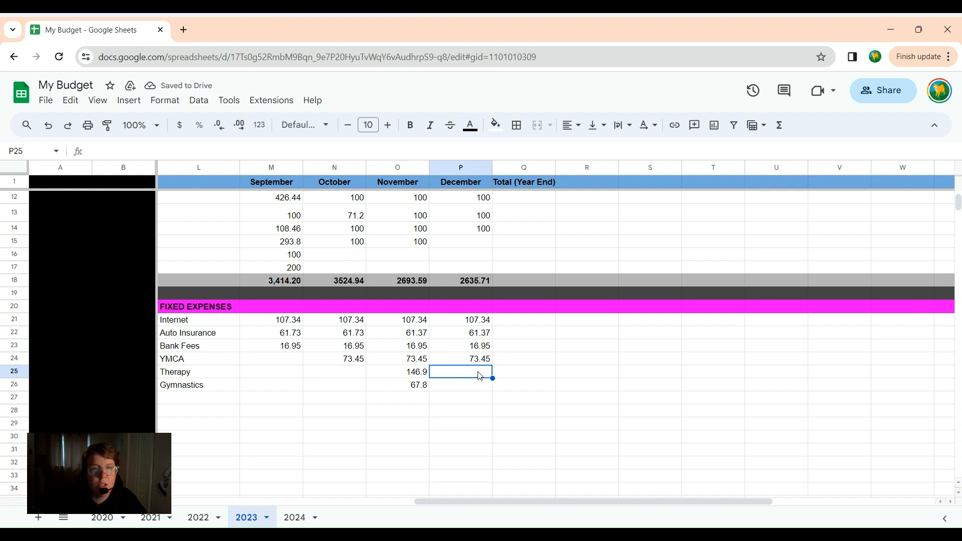
pyautogui.moveTo(464, 395)
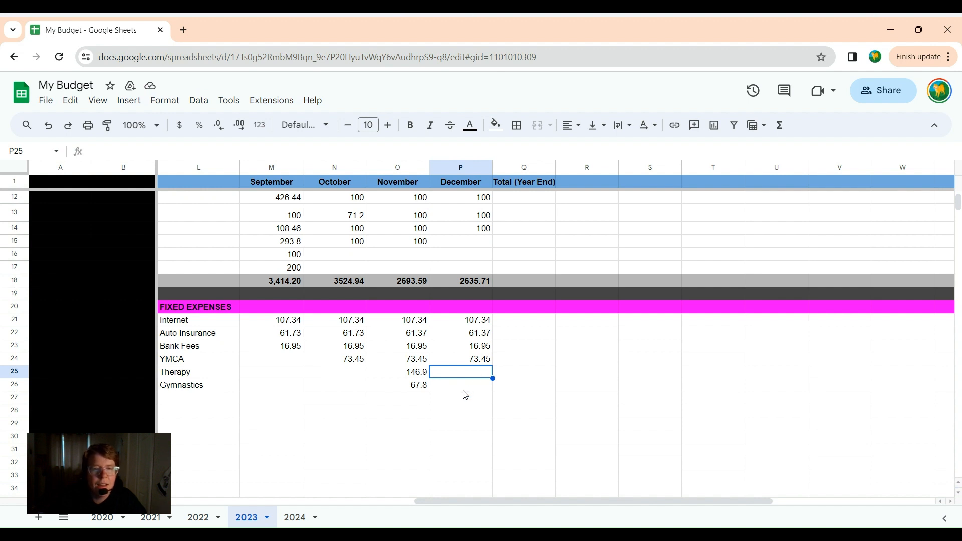
pyautogui.moveTo(452, 392)
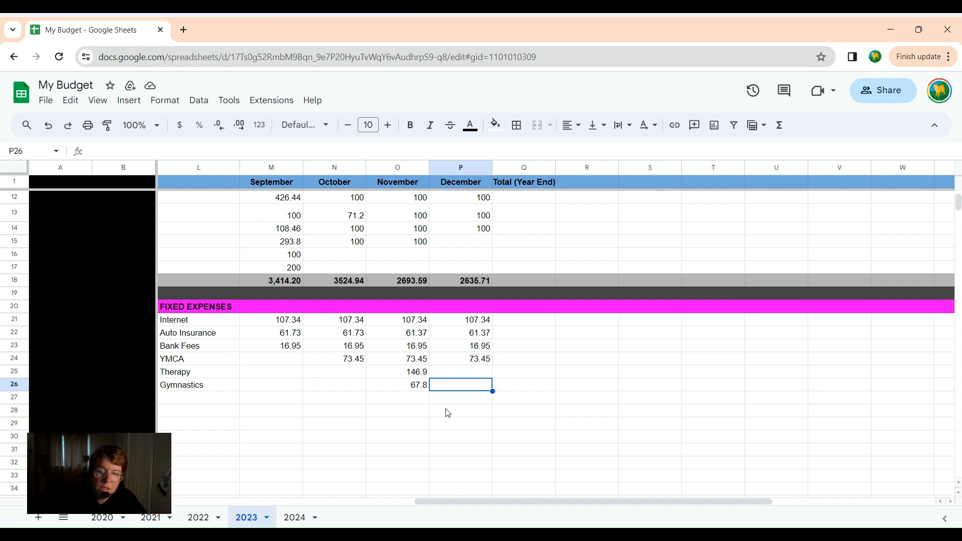
pyautogui.write('67')
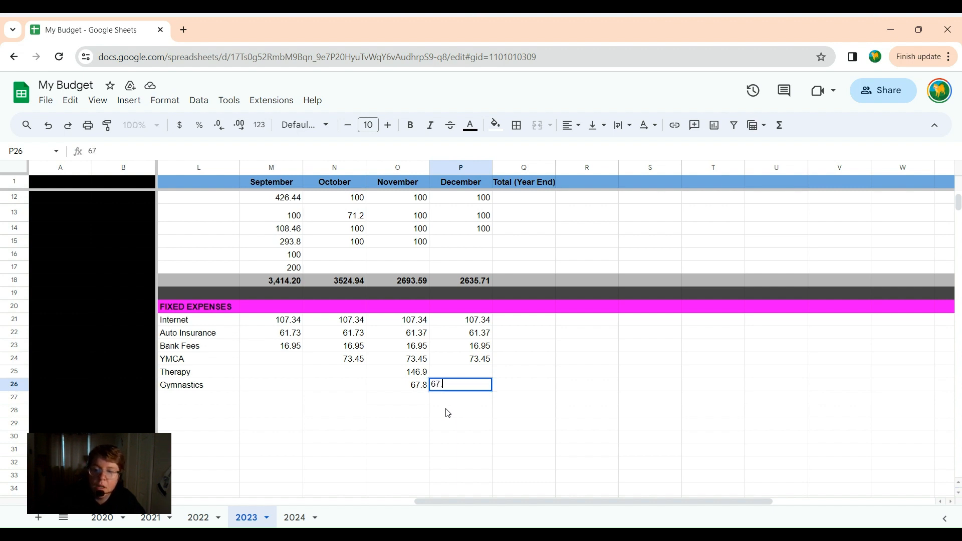
pyautogui.write('.80')
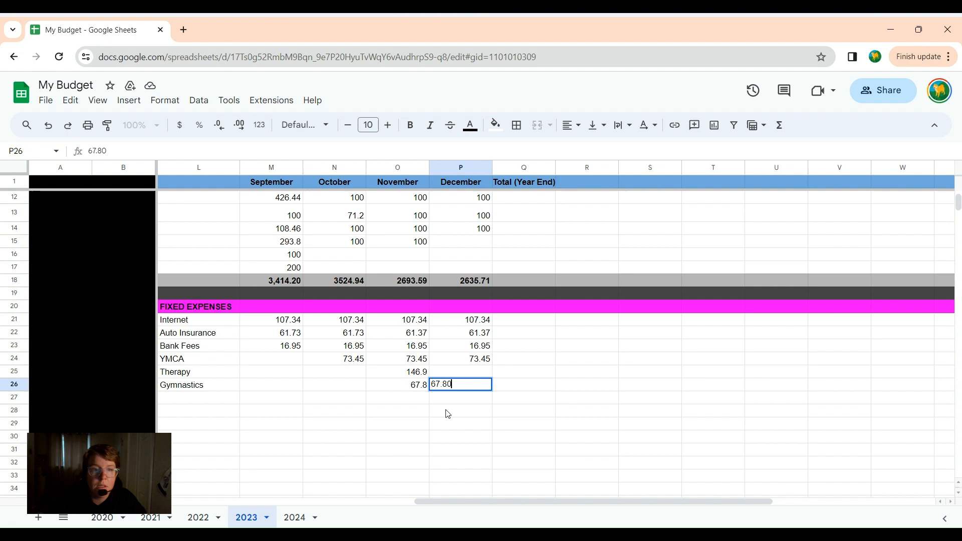
pyautogui.press('Return')
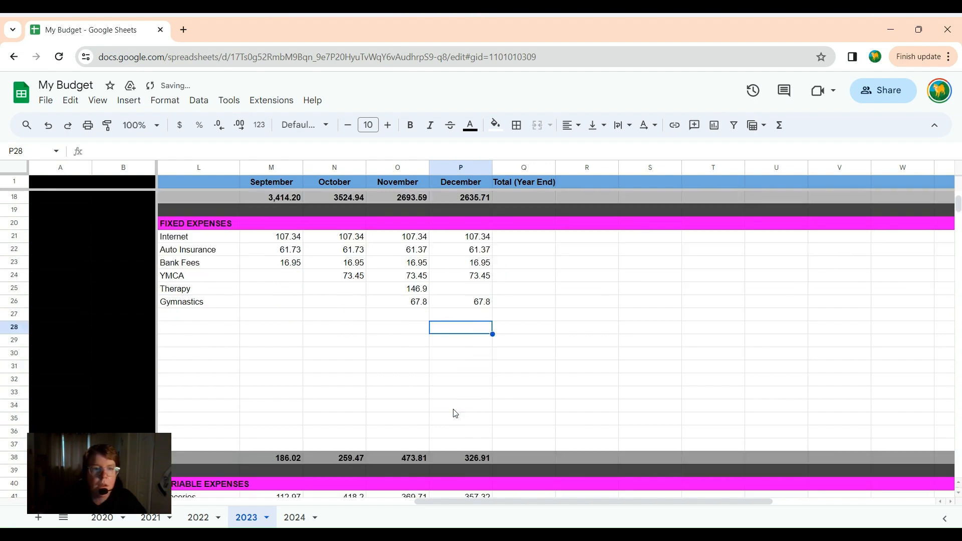
# Update the December Groceries amount to 484.19
pyautogui.scroll(-3)
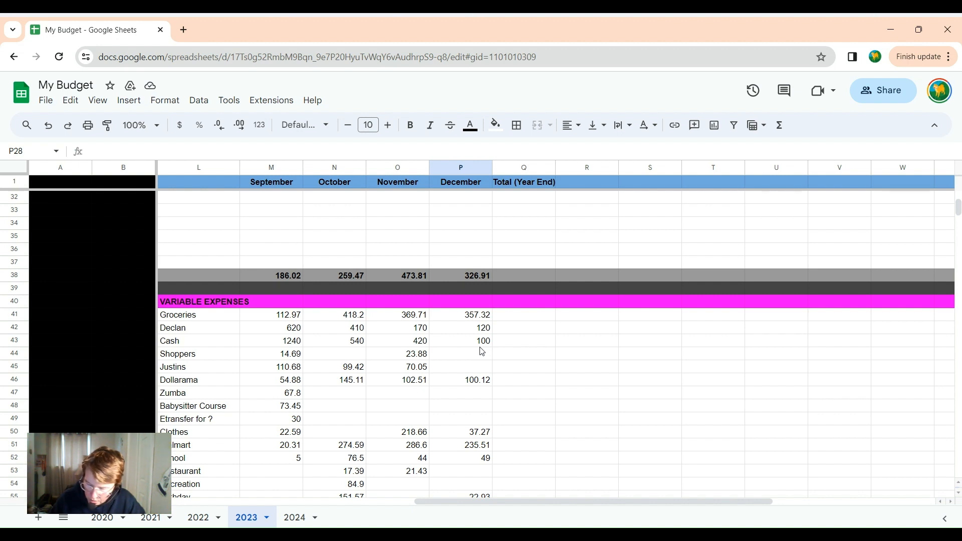
pyautogui.moveTo(411, 168)
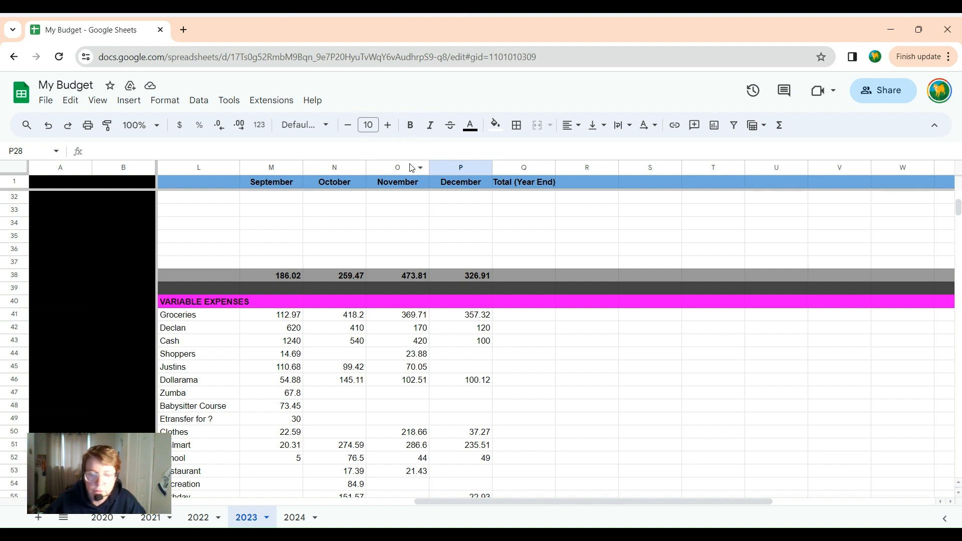
pyautogui.click(461, 314)
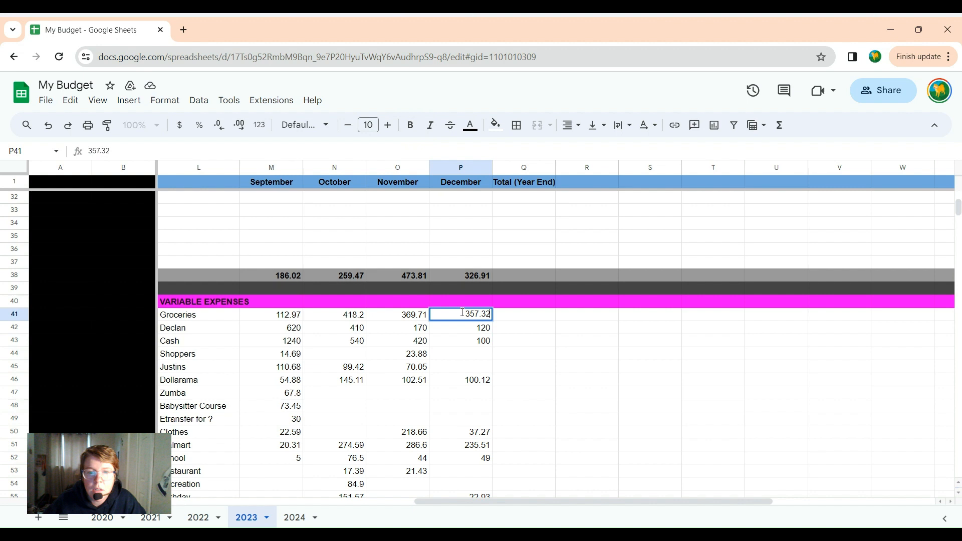
pyautogui.write('484.19')
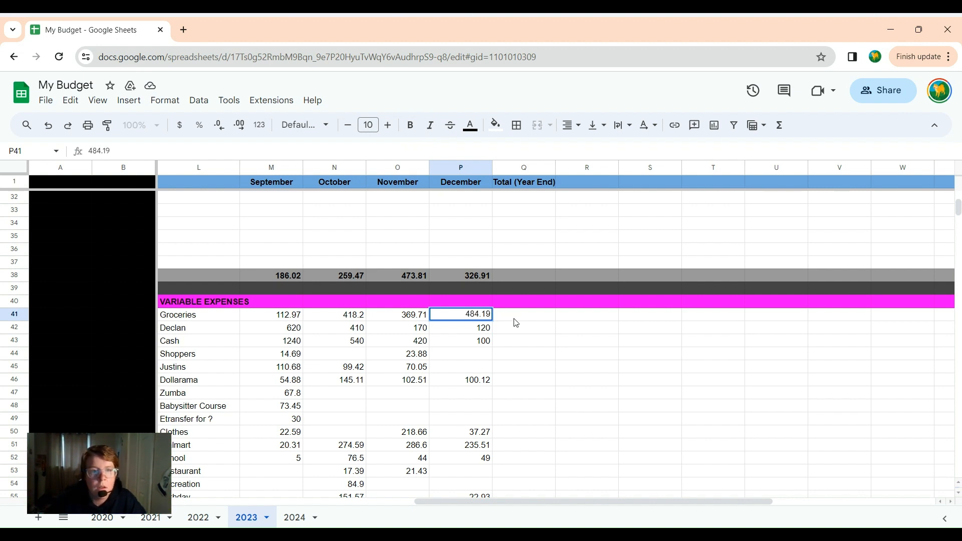
pyautogui.click(523, 341)
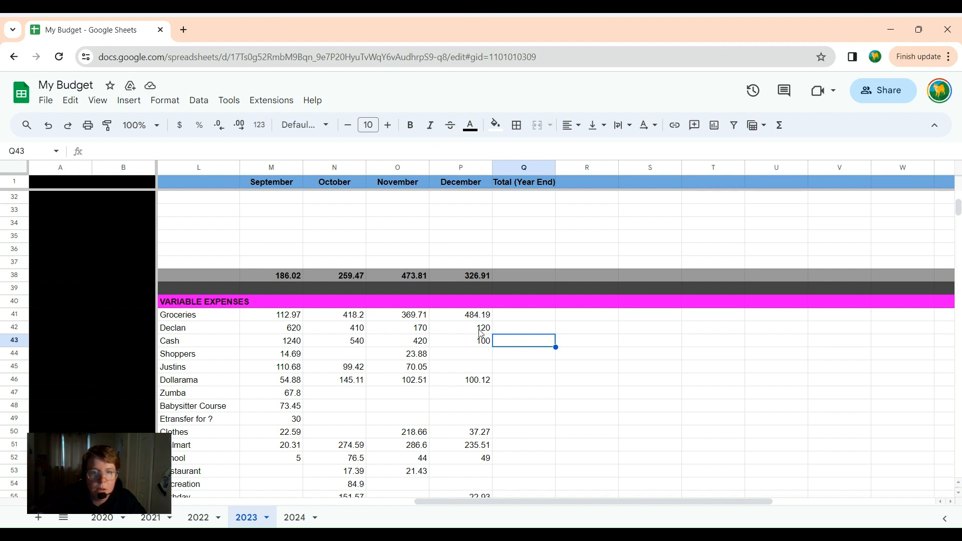
pyautogui.moveTo(476, 340)
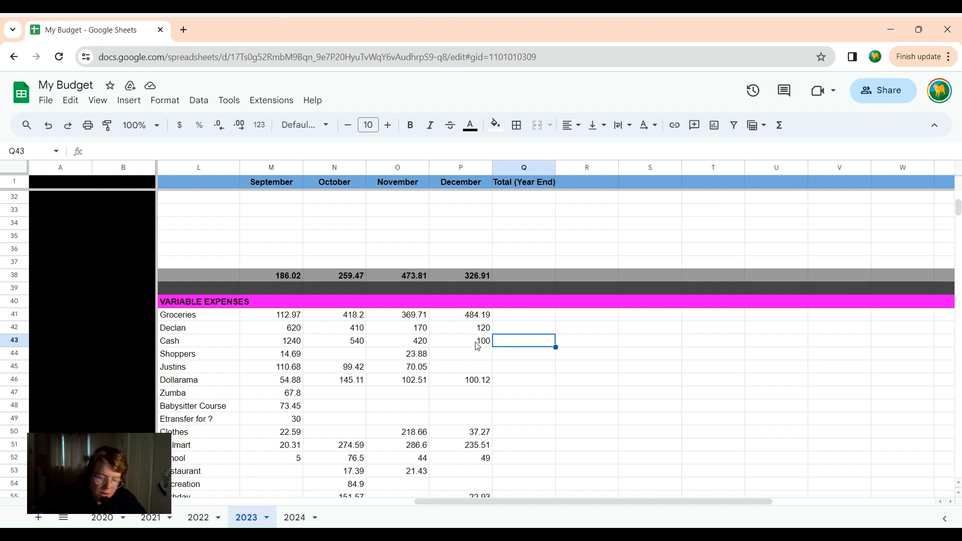
pyautogui.moveTo(480, 354)
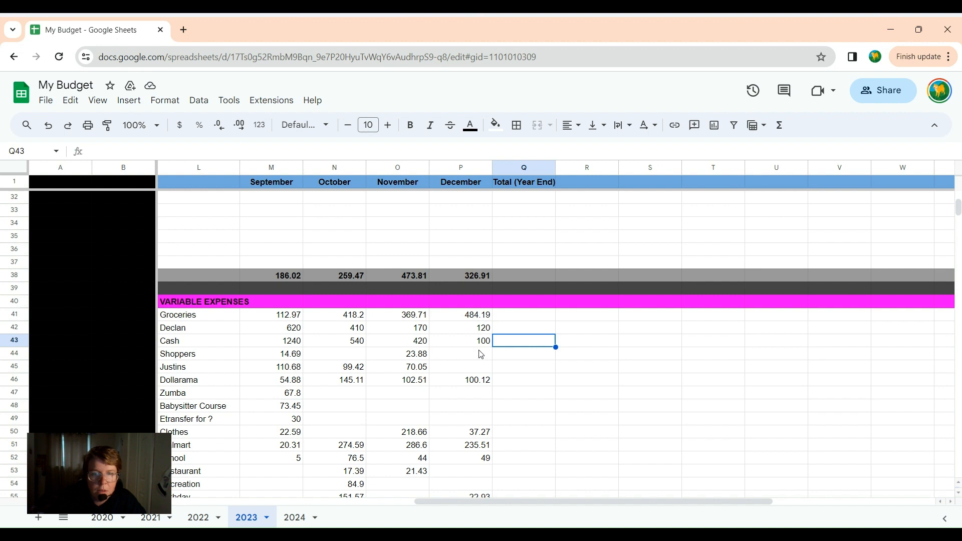
# Enter 70.05 as the December amount for Justins
pyautogui.click(460, 367)
pyautogui.write('70')
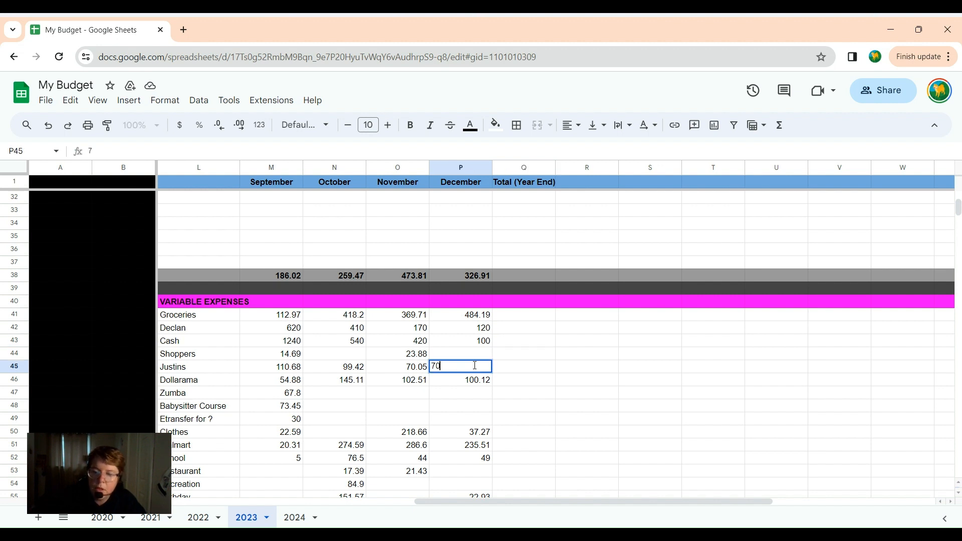
pyautogui.write('.05')
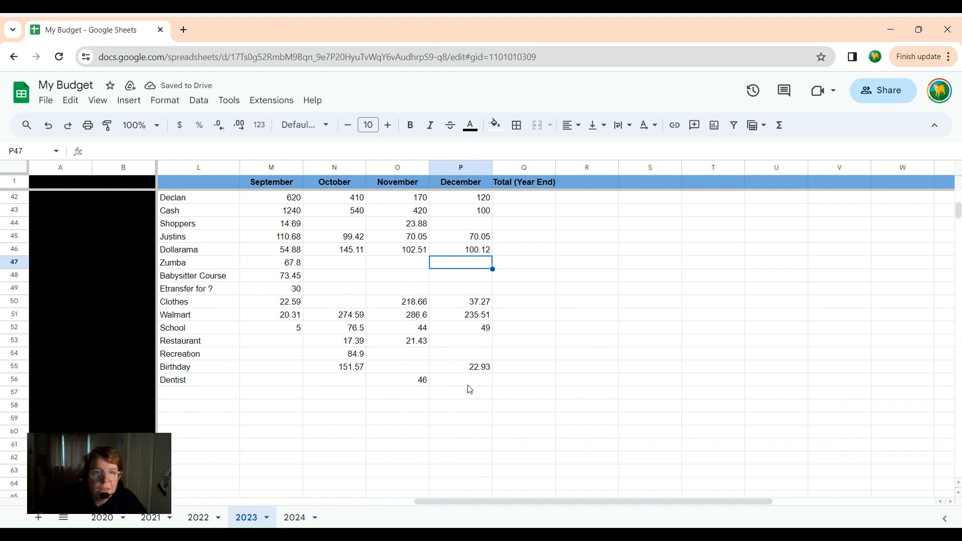
# Record a December MBNA CC repayment of 200
pyautogui.scroll(-3)
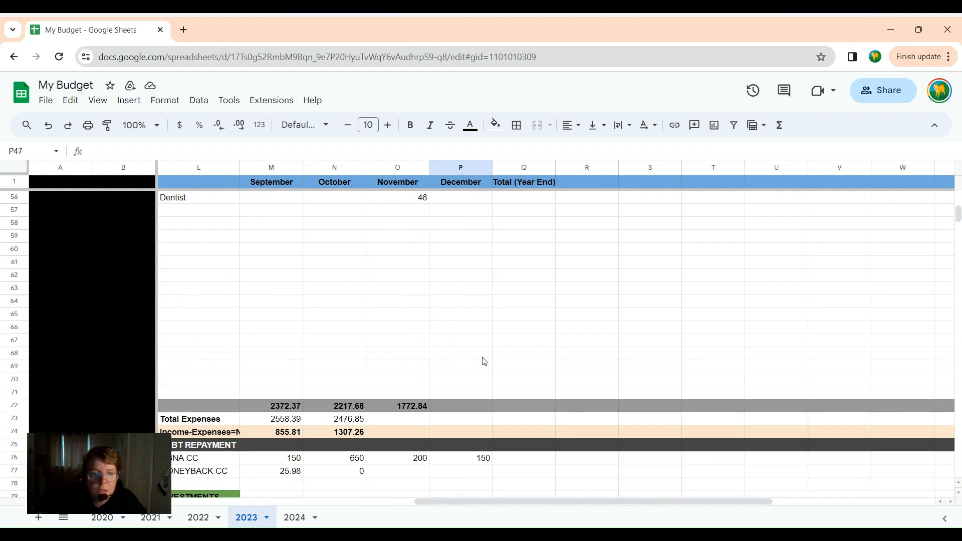
pyautogui.click(475, 327)
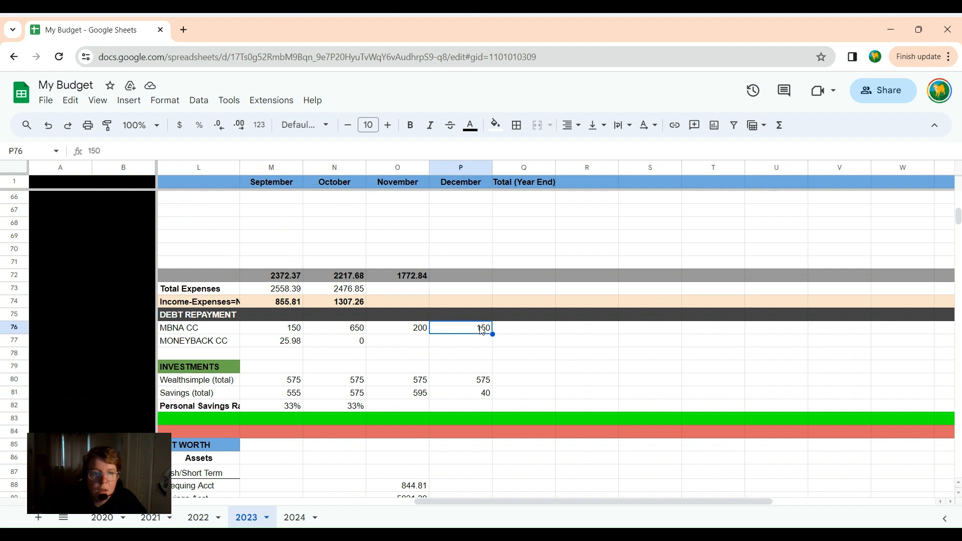
pyautogui.doubleClick(484, 327)
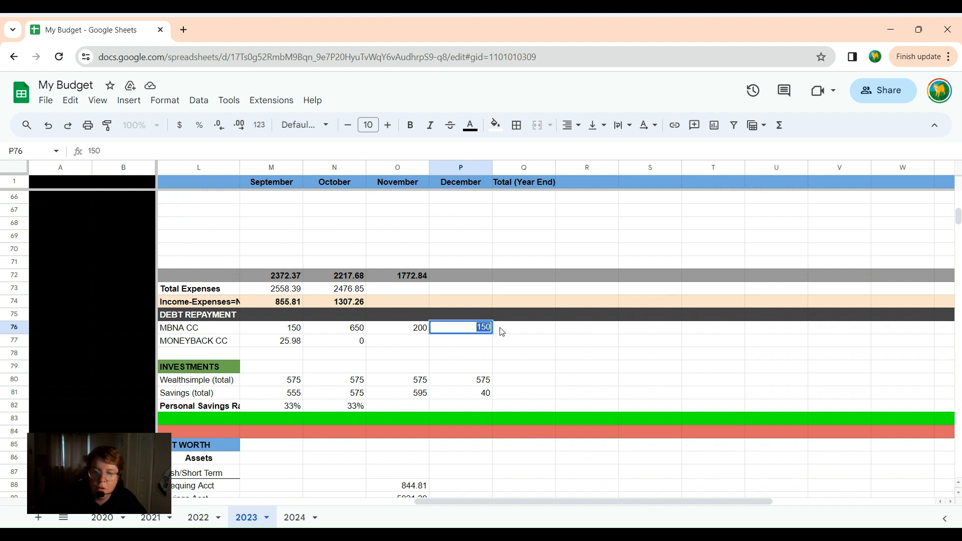
pyautogui.write('2')
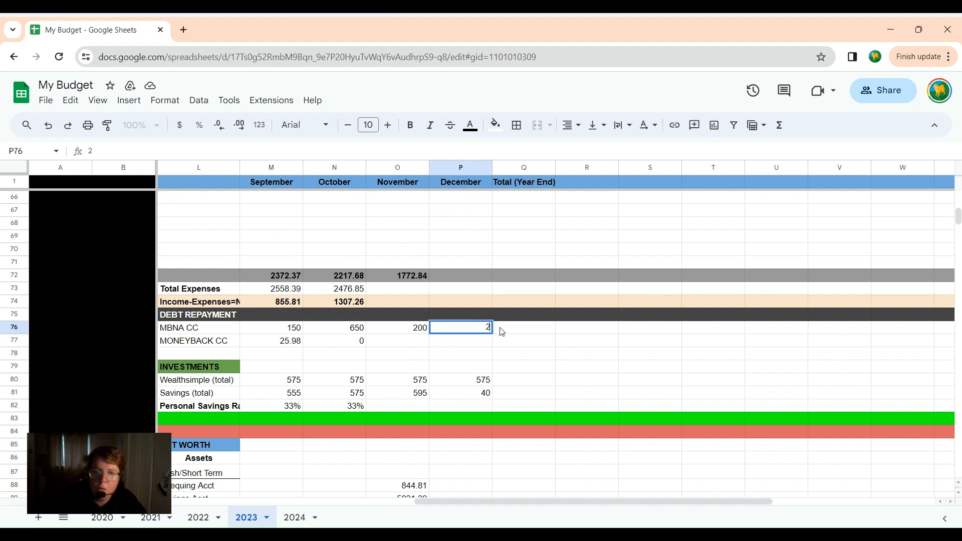
pyautogui.write('200')
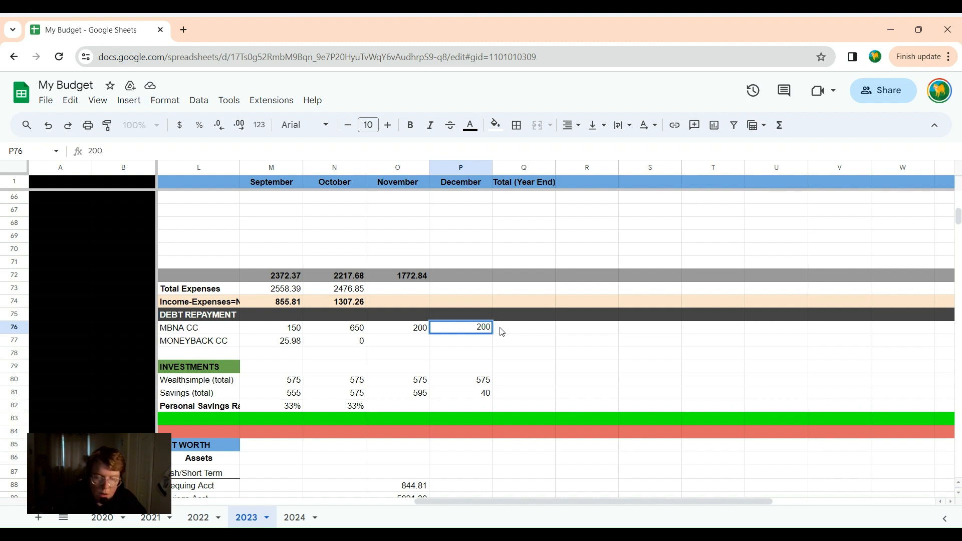
pyautogui.moveTo(474, 397)
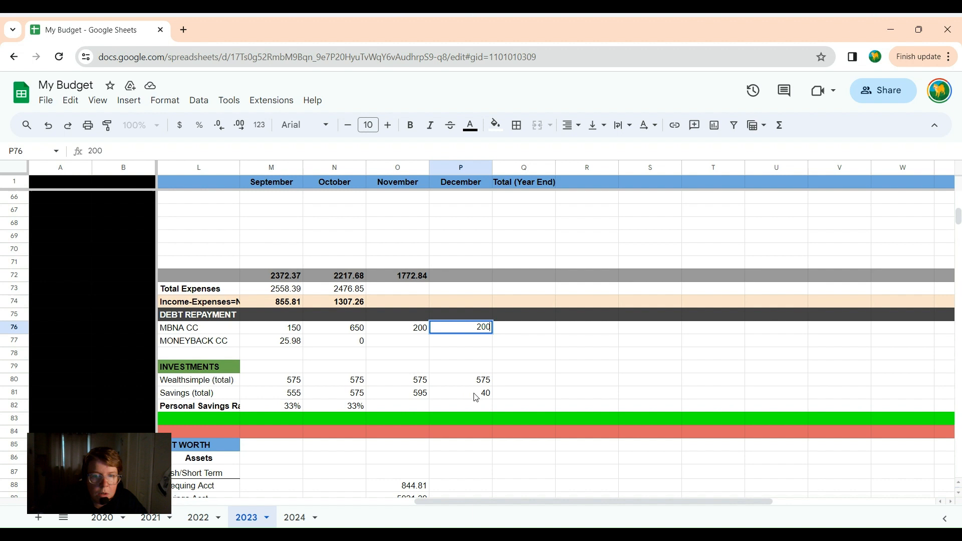
# Change December's Savings total from 40 to 60
pyautogui.click(460, 394)
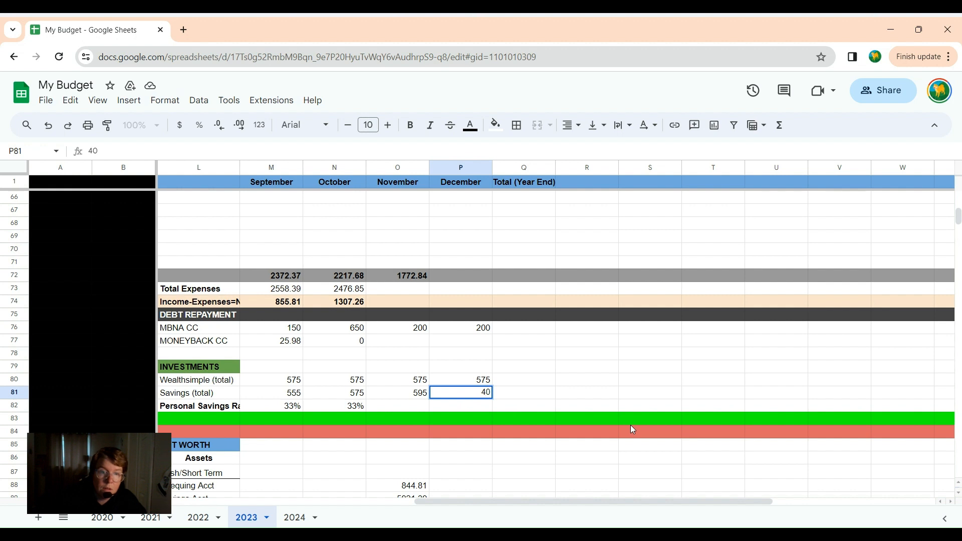
pyautogui.write('60')
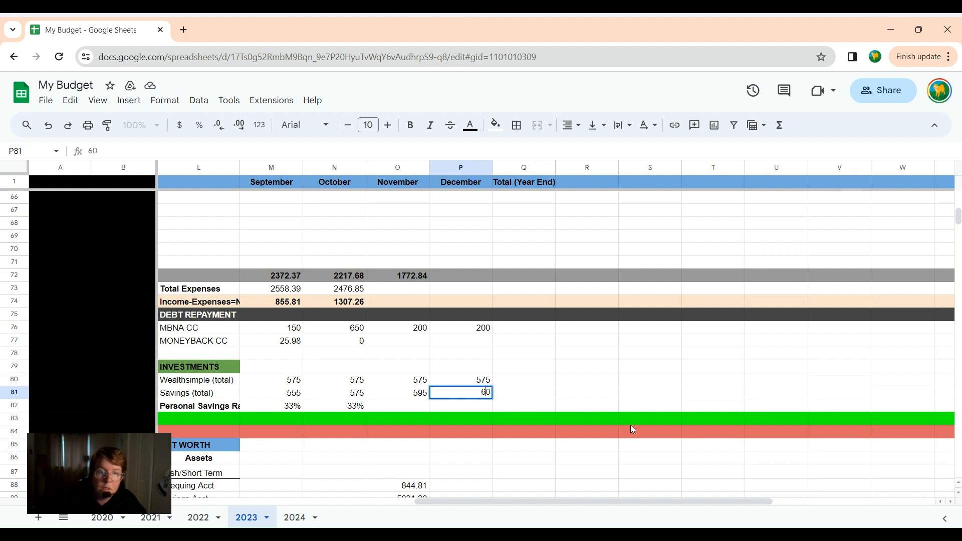
pyautogui.moveTo(466, 408)
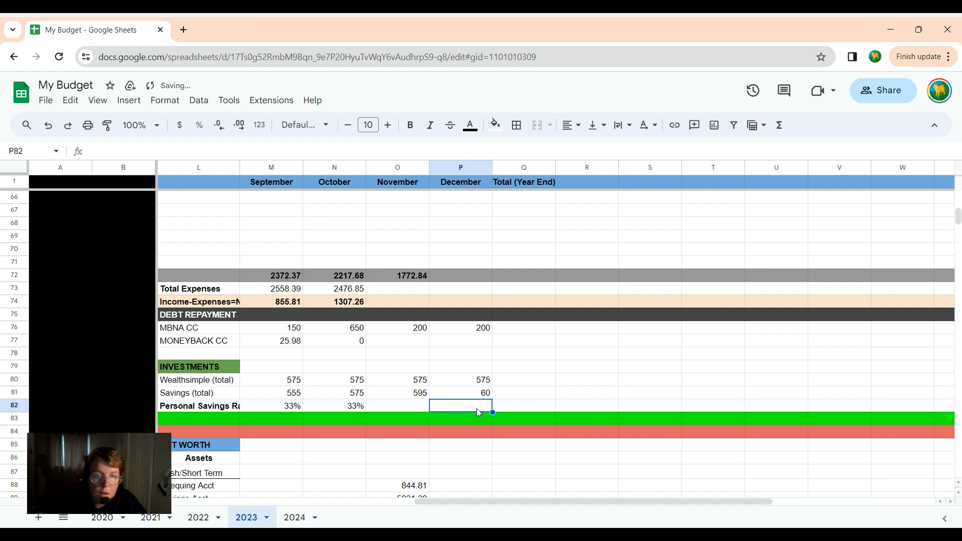
pyautogui.moveTo(439, 393)
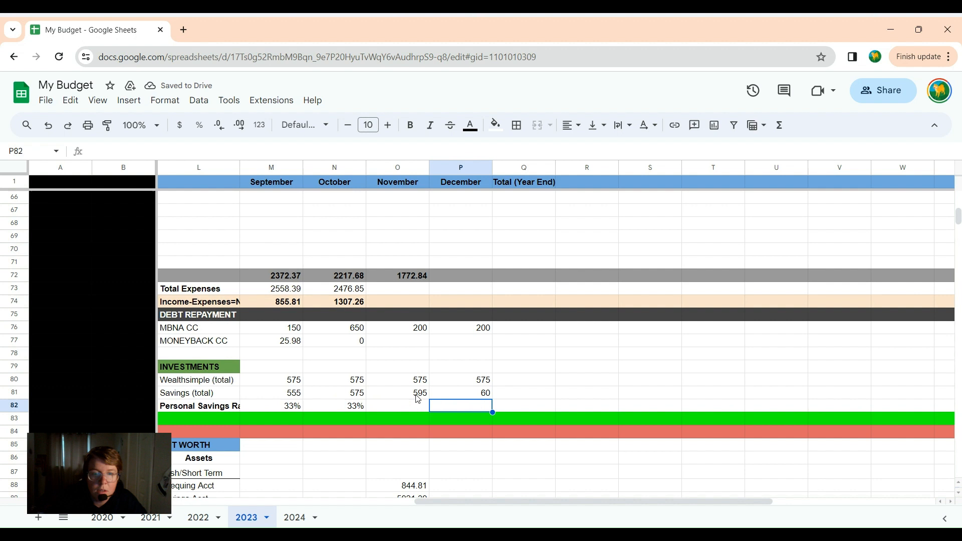
pyautogui.moveTo(479, 399)
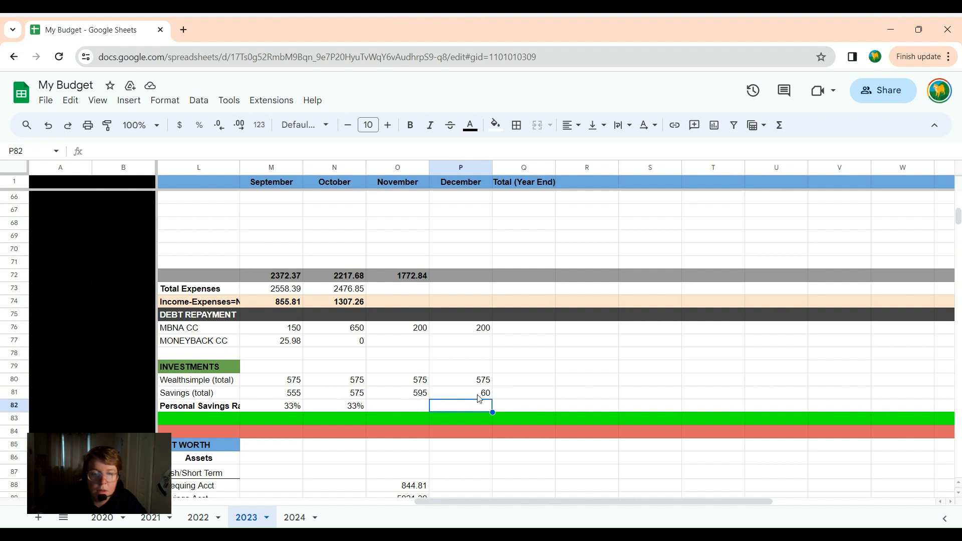
pyautogui.moveTo(486, 400)
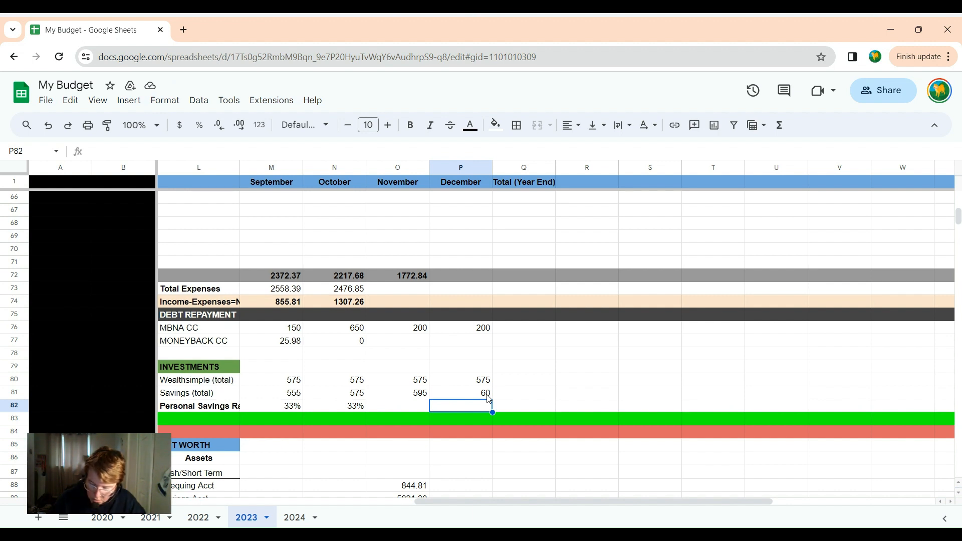
pyautogui.moveTo(437, 397)
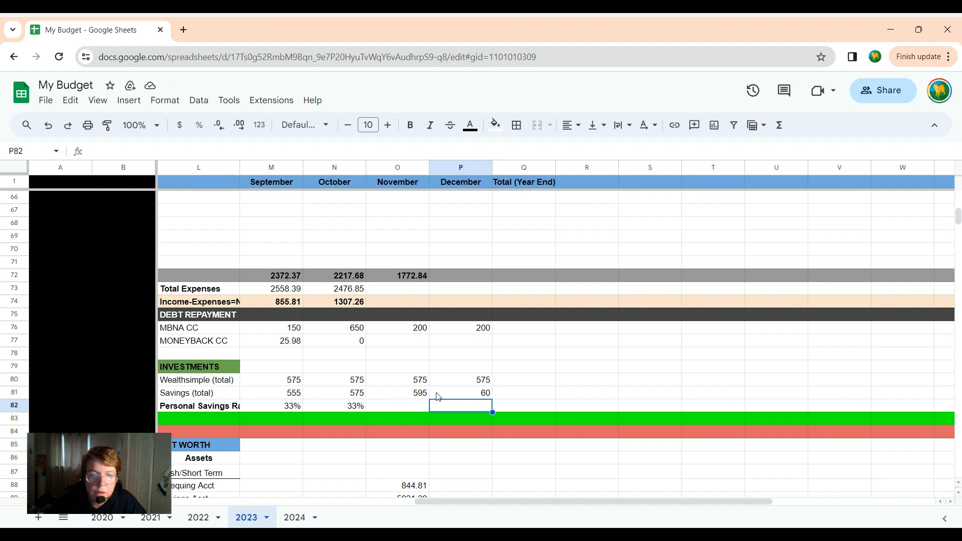
pyautogui.moveTo(477, 400)
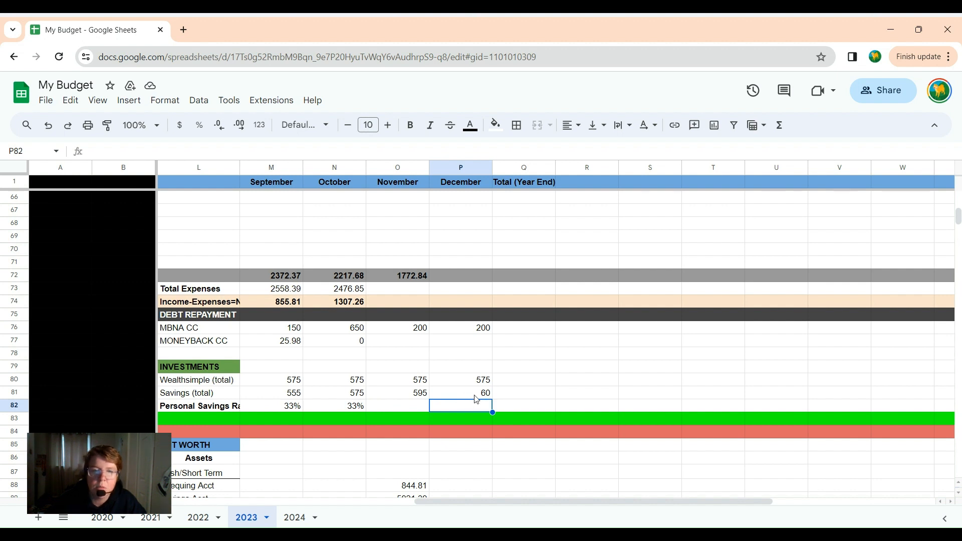
pyautogui.moveTo(484, 400)
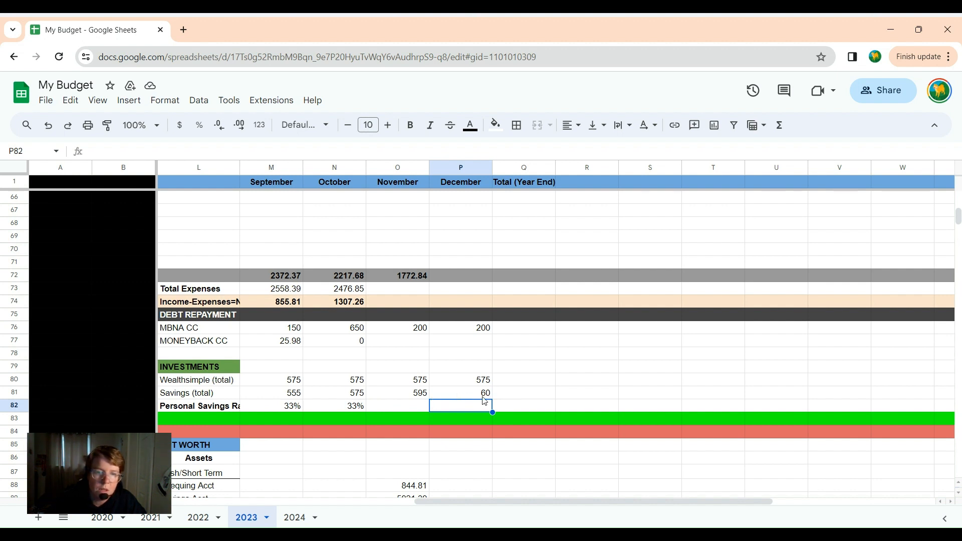
pyautogui.moveTo(481, 398)
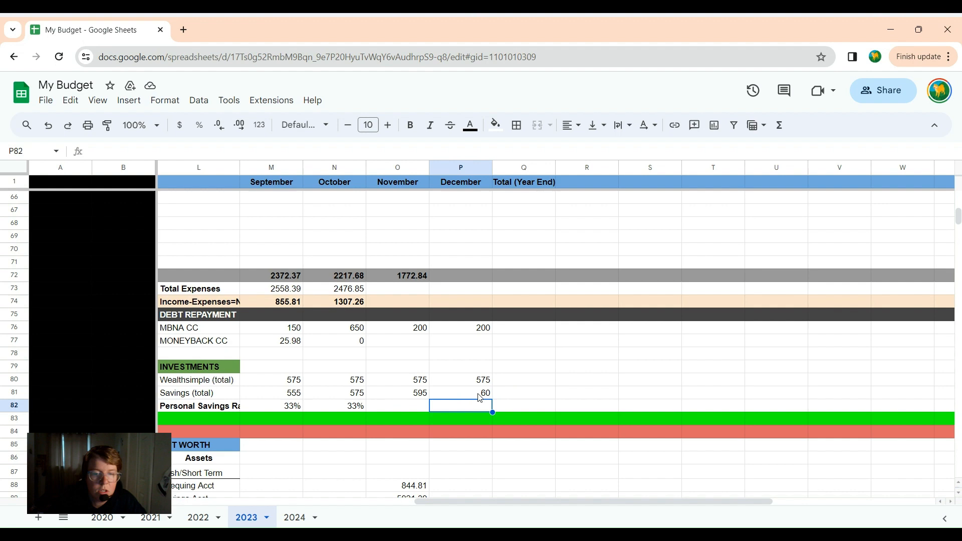
pyautogui.moveTo(469, 398)
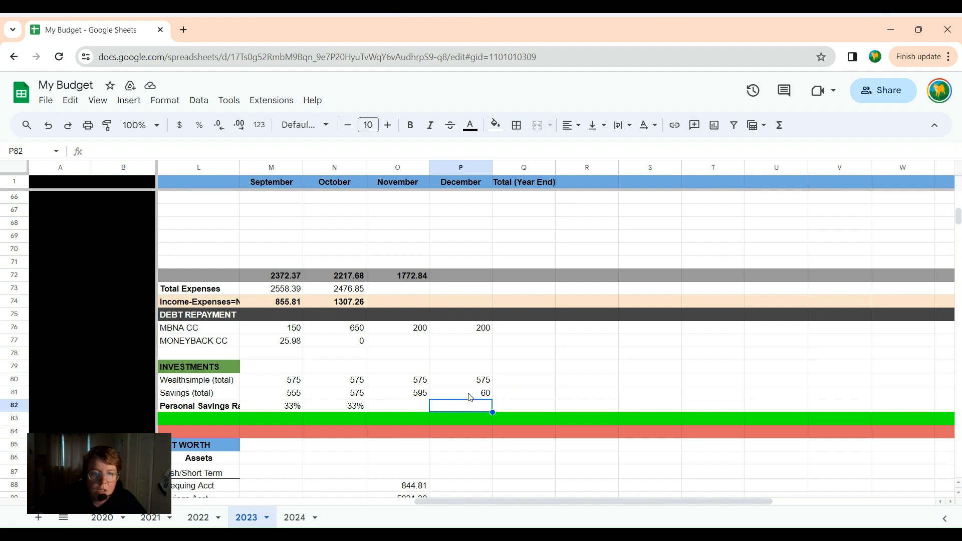
pyautogui.moveTo(513, 409)
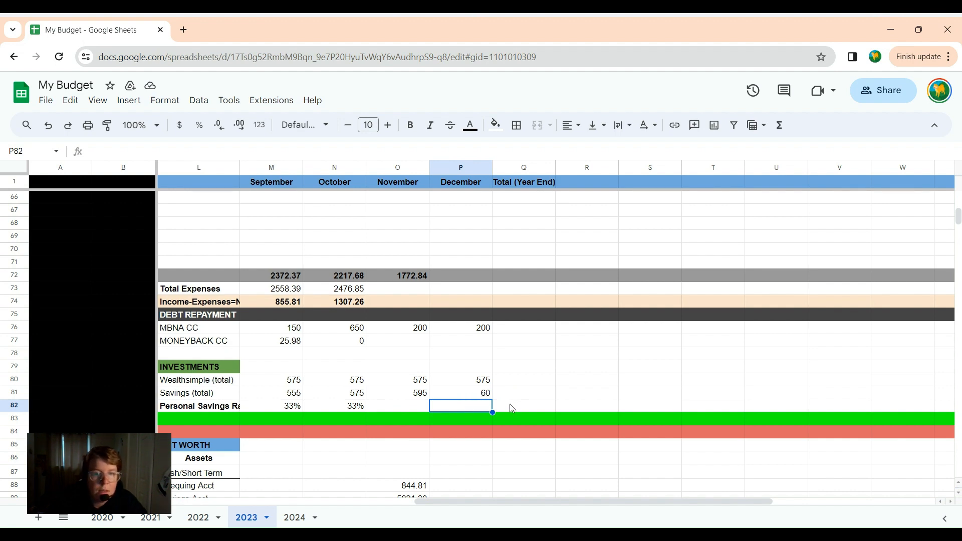
# Scroll through the 2023 budget reviewing December's income, fixed and variable expense entries
pyautogui.scroll(-3)
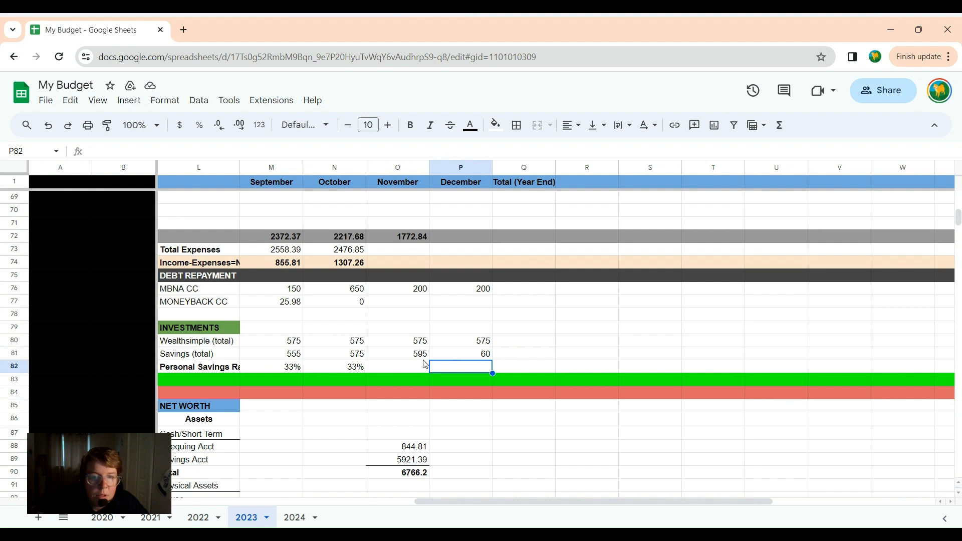
pyautogui.moveTo(447, 356)
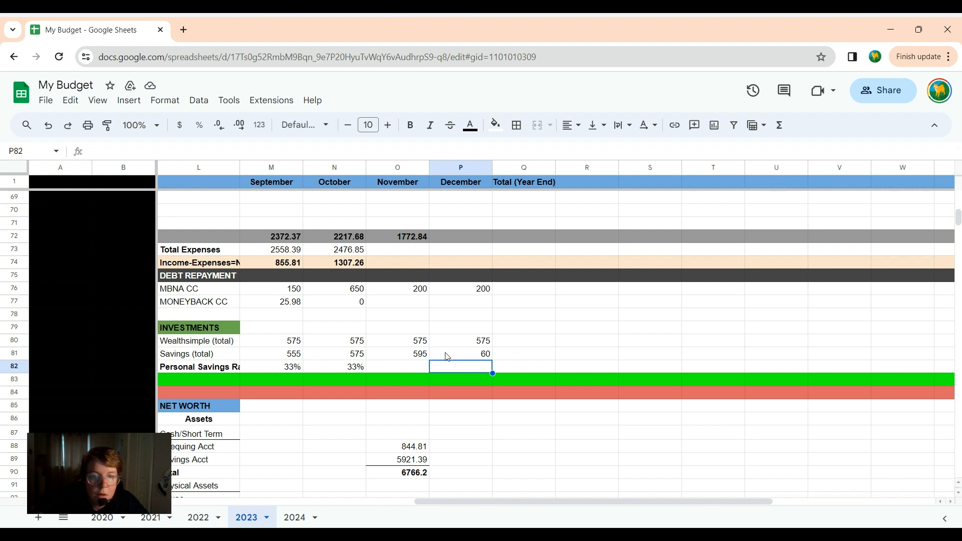
pyautogui.moveTo(453, 368)
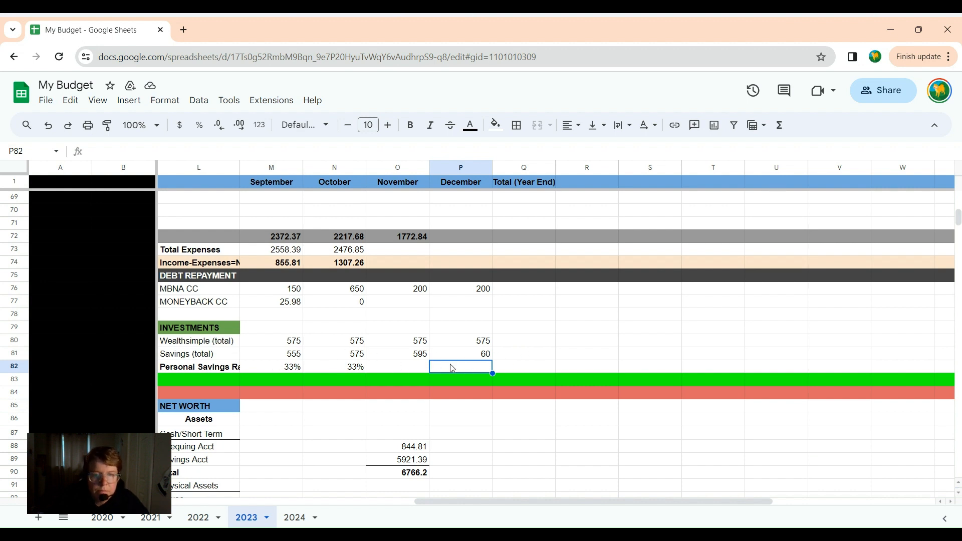
pyautogui.moveTo(488, 361)
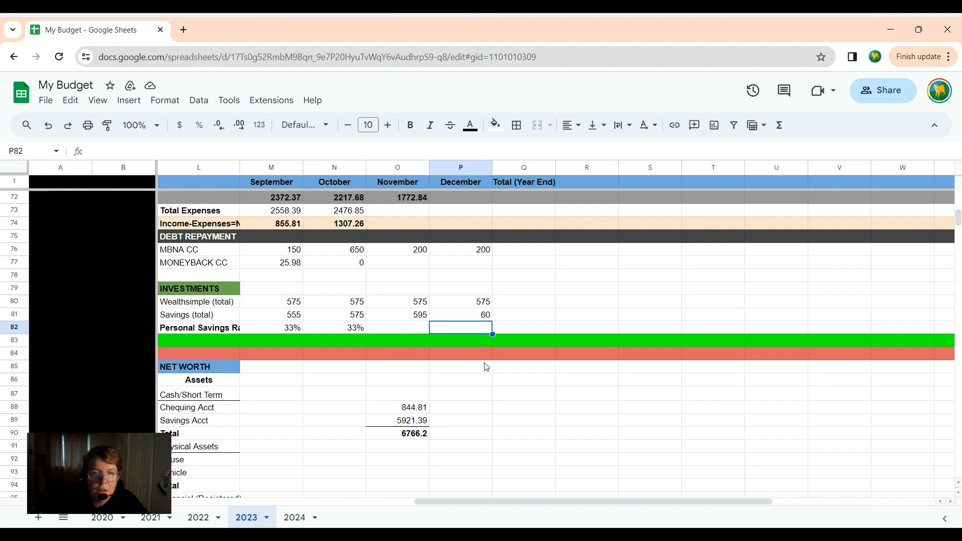
pyautogui.scroll(3)
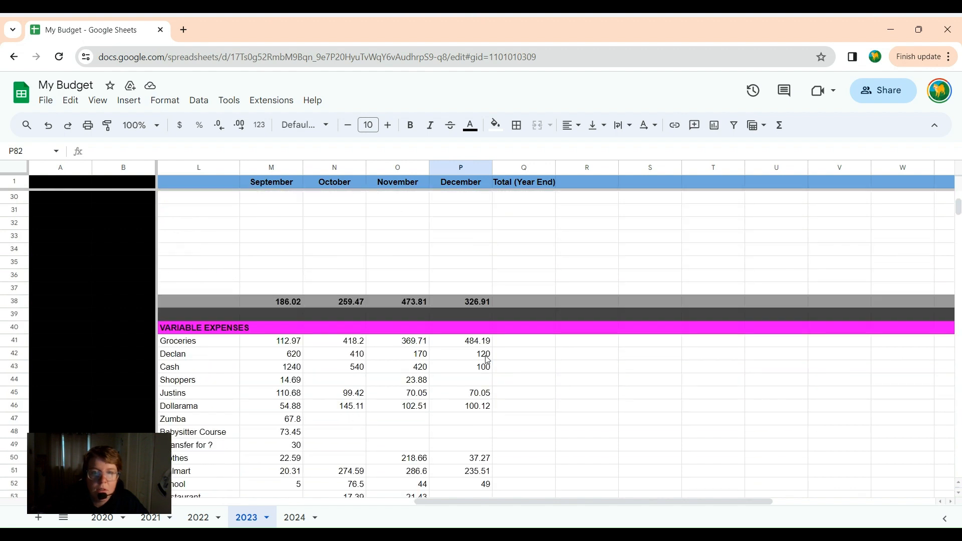
pyautogui.scroll(3)
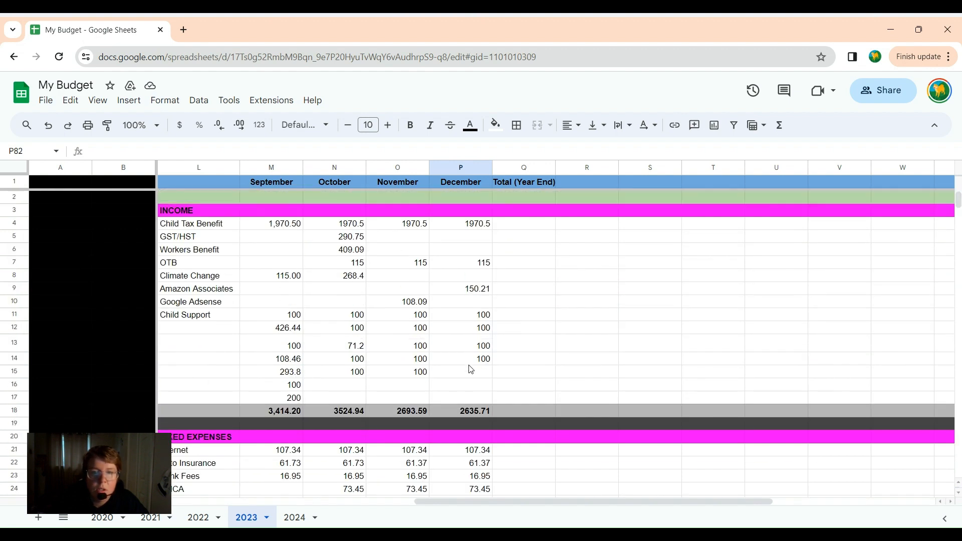
pyautogui.scroll(-3)
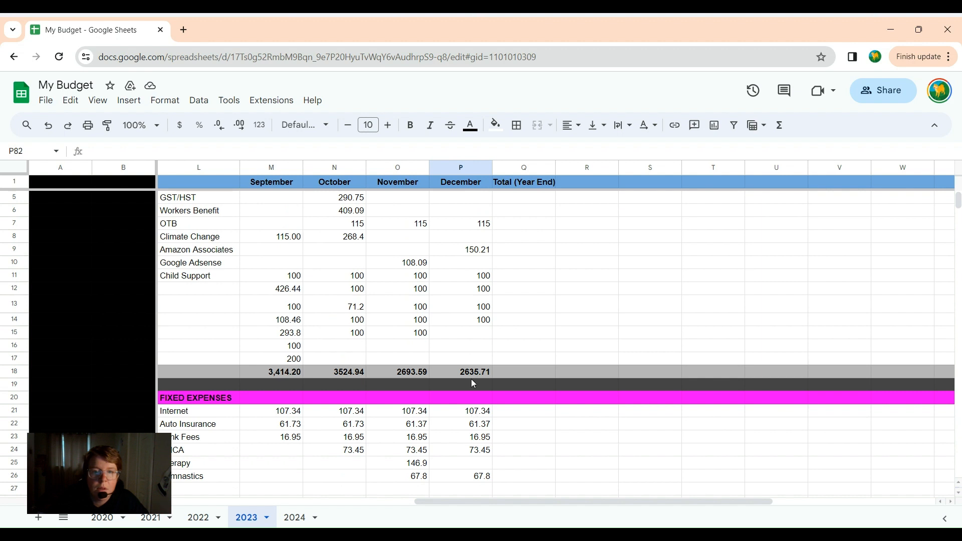
pyautogui.scroll(-3)
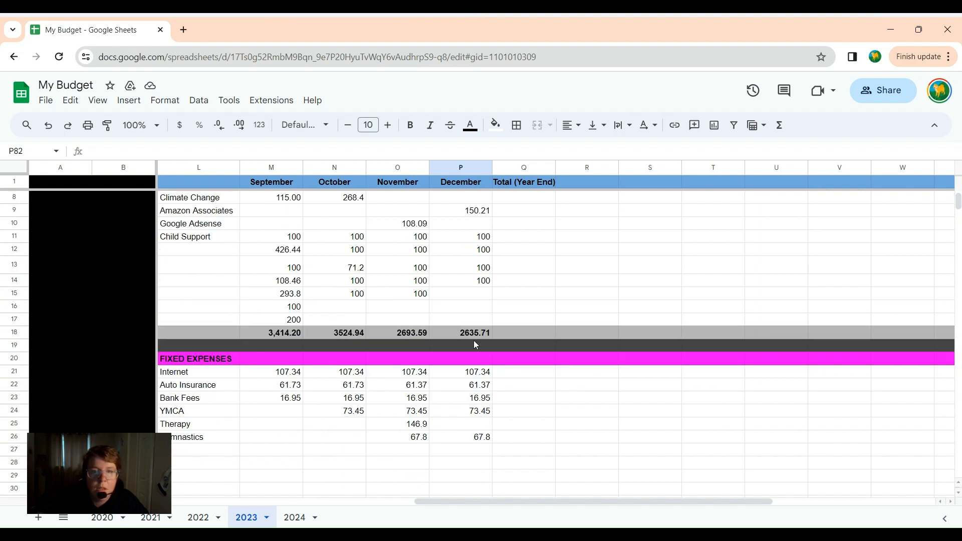
pyautogui.moveTo(485, 338)
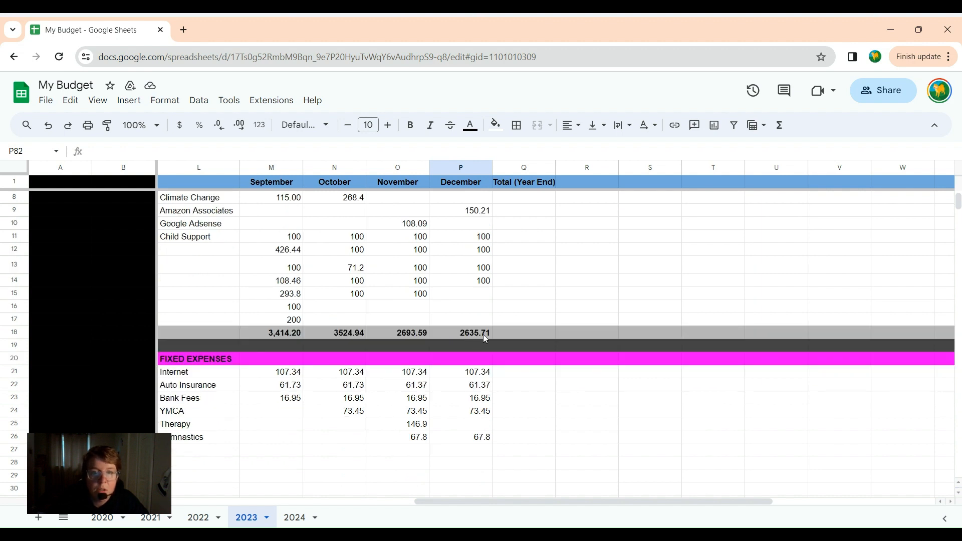
pyautogui.scroll(-3)
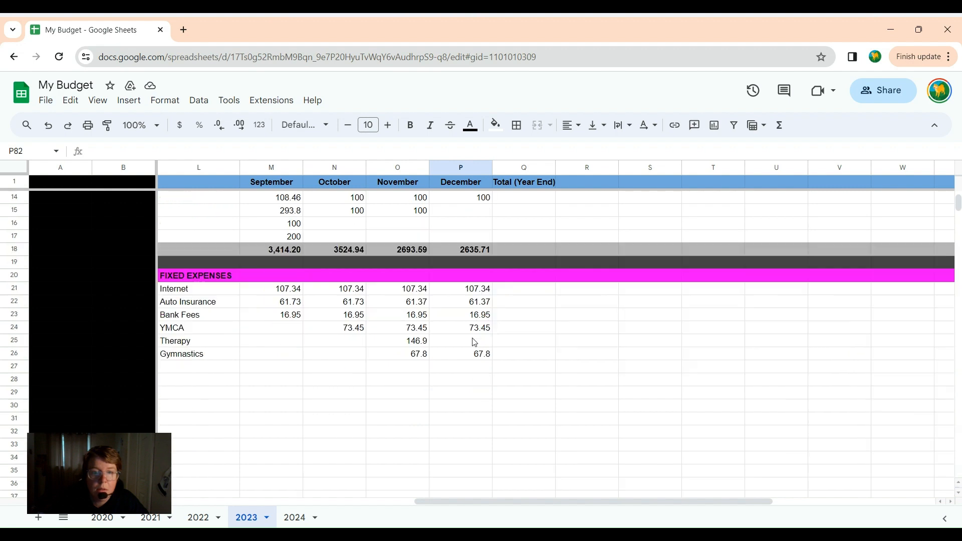
pyautogui.scroll(3)
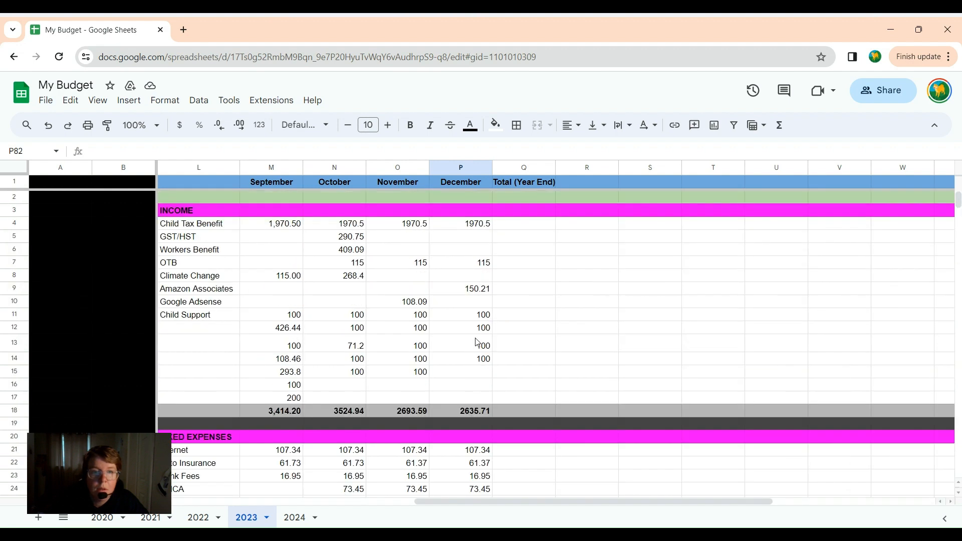
pyautogui.scroll(-3)
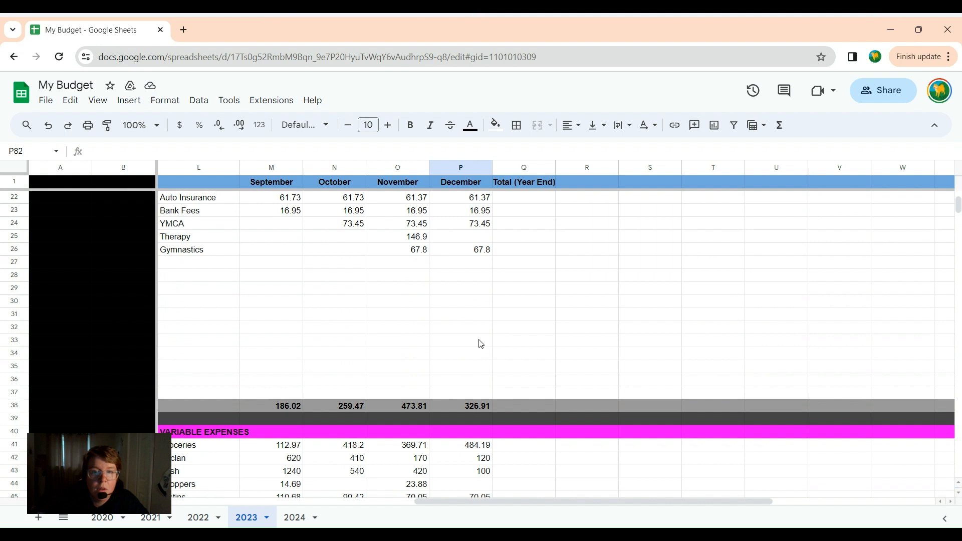
pyautogui.moveTo(491, 384)
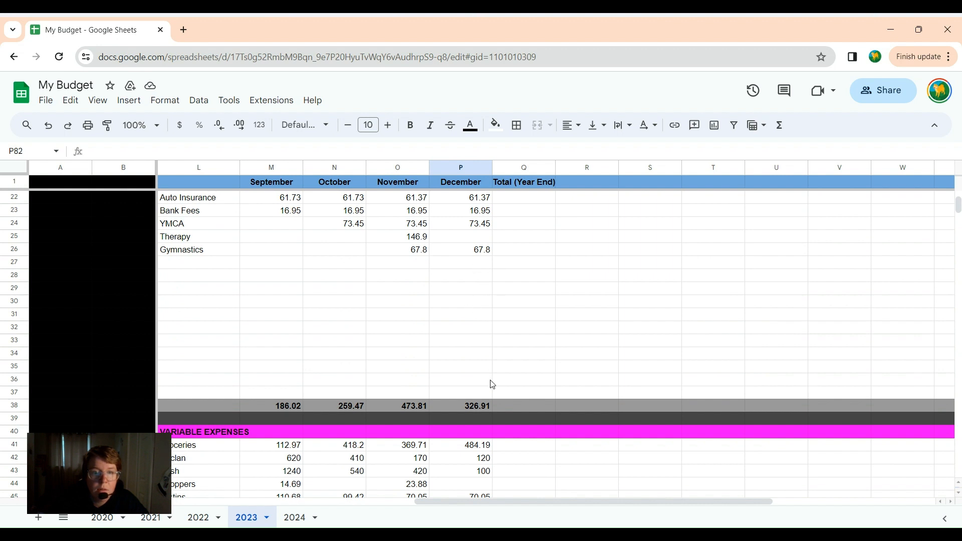
pyautogui.moveTo(379, 253)
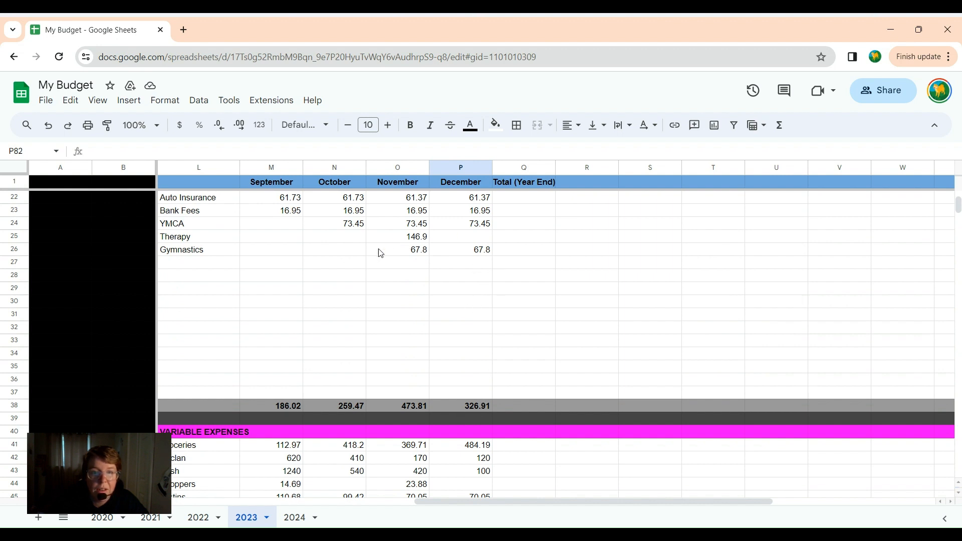
pyautogui.moveTo(483, 413)
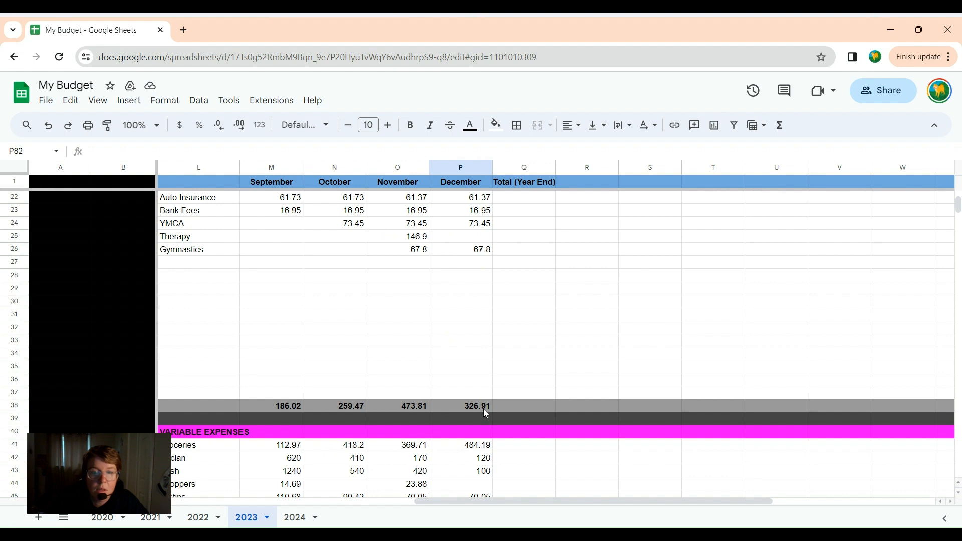
pyautogui.scroll(-3)
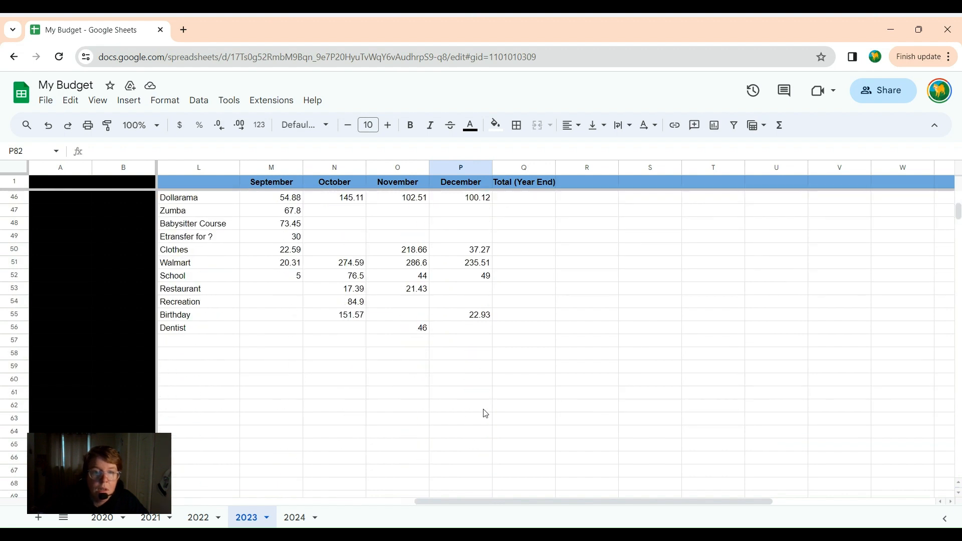
# Sum December's variable expenses P41:P71 so the subtotal shows 1219.07
pyautogui.scroll(3)
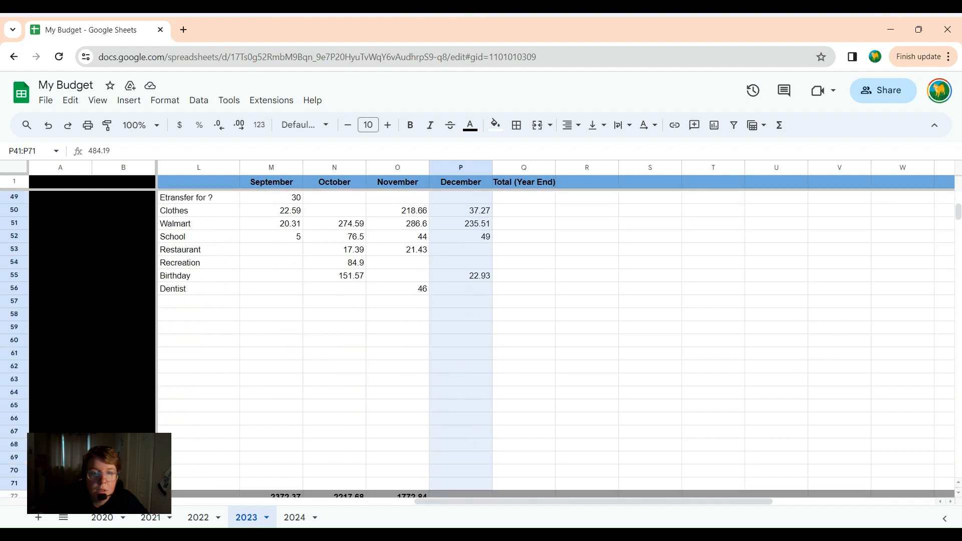
pyautogui.scroll(-3)
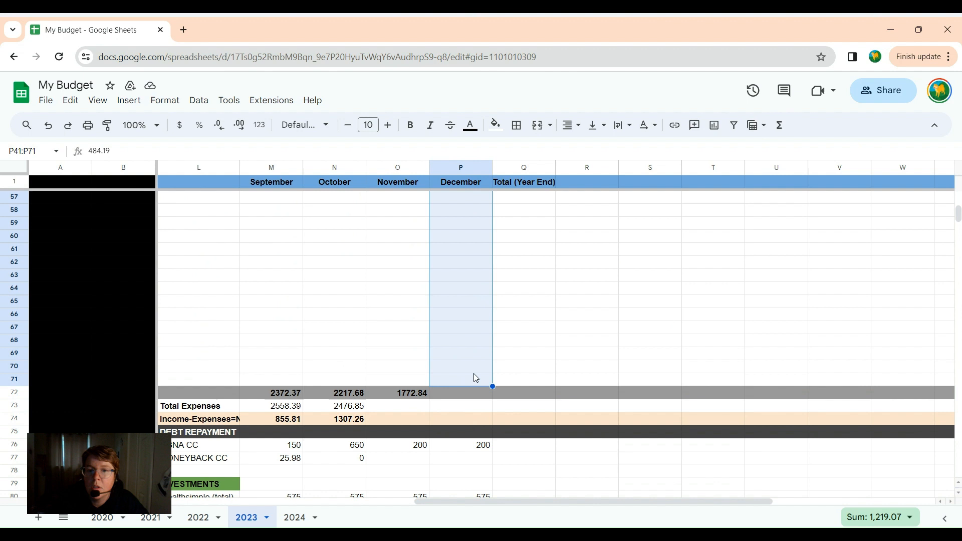
pyautogui.moveTo(711, 173)
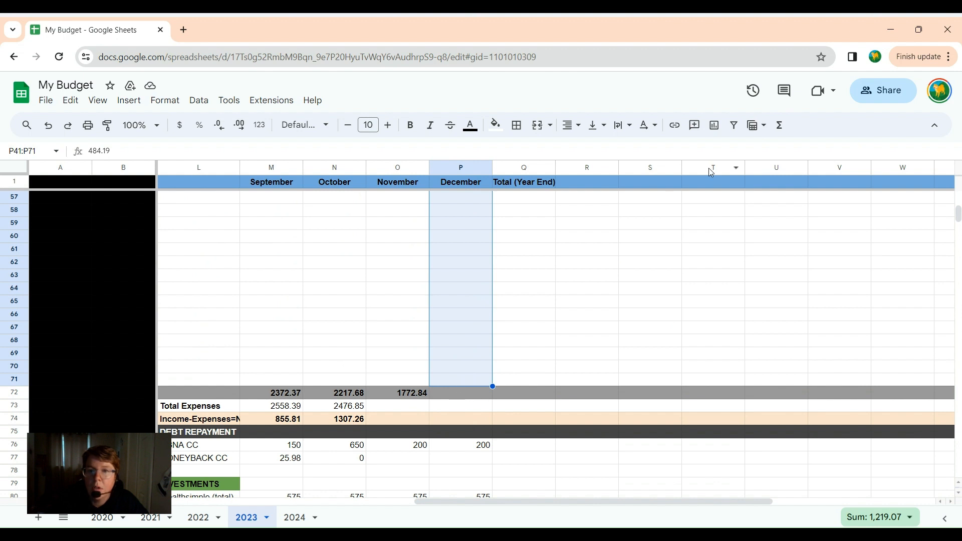
pyautogui.click(779, 126)
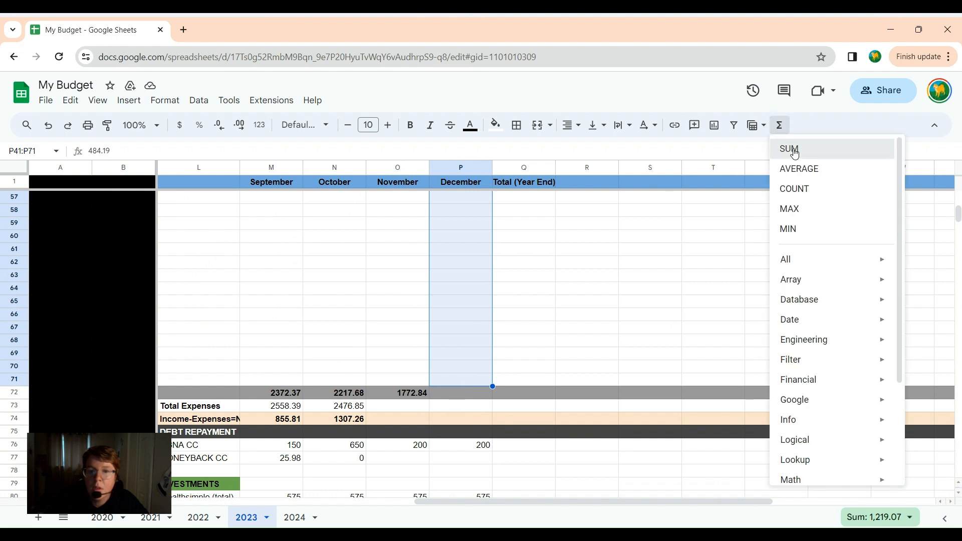
pyautogui.click(789, 149)
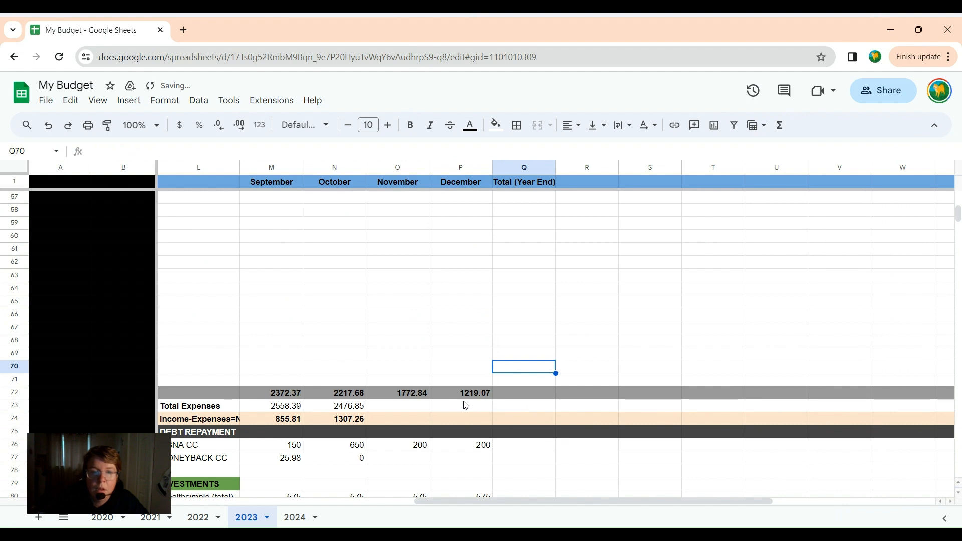
pyautogui.scroll(3)
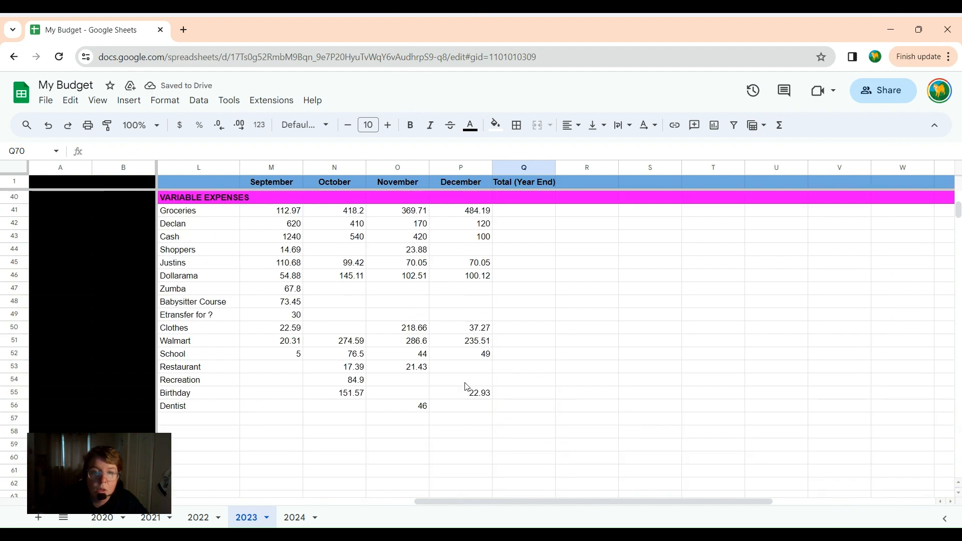
pyautogui.scroll(3)
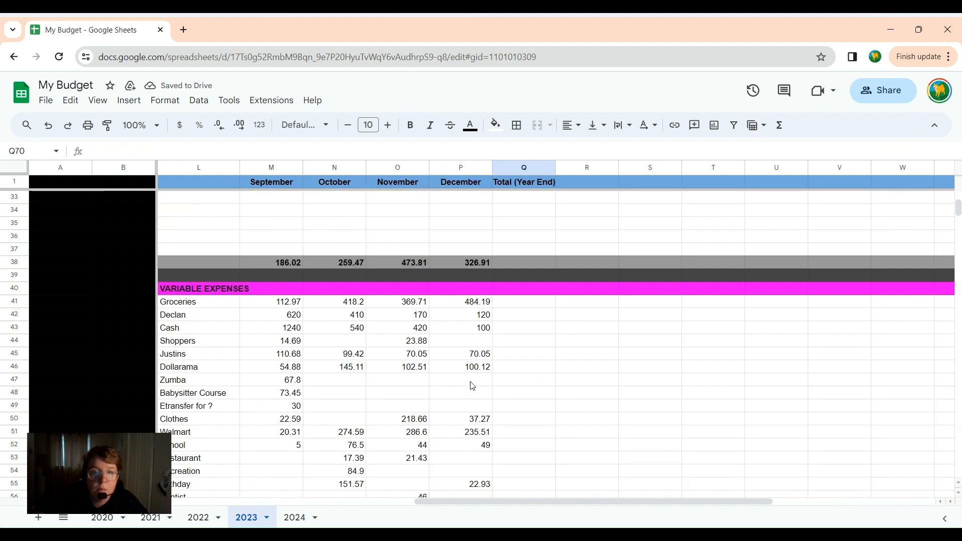
pyautogui.scroll(-3)
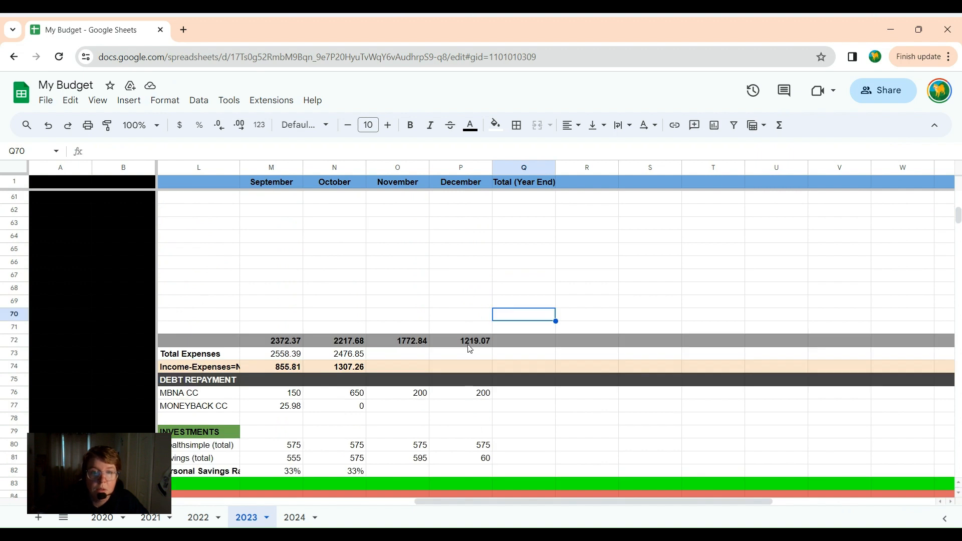
pyautogui.moveTo(395, 351)
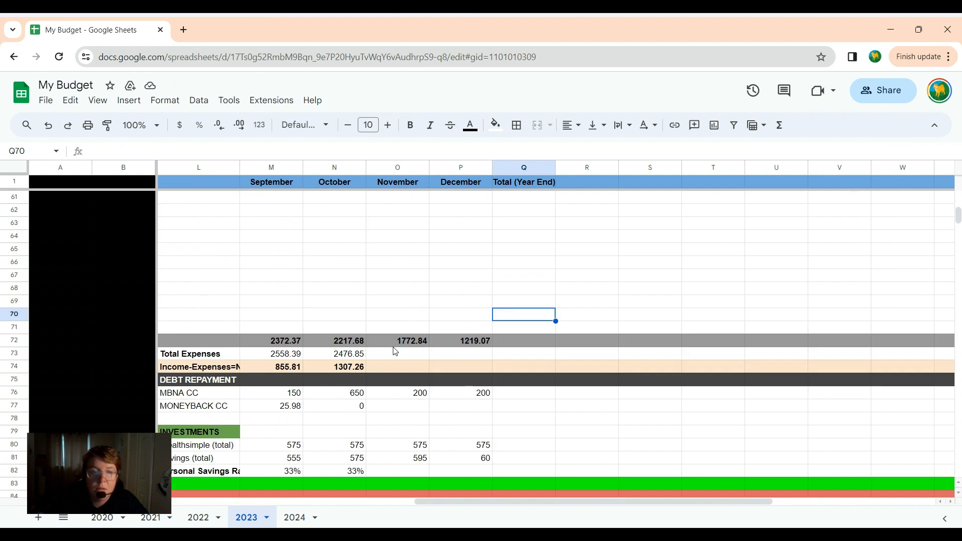
pyautogui.moveTo(474, 340)
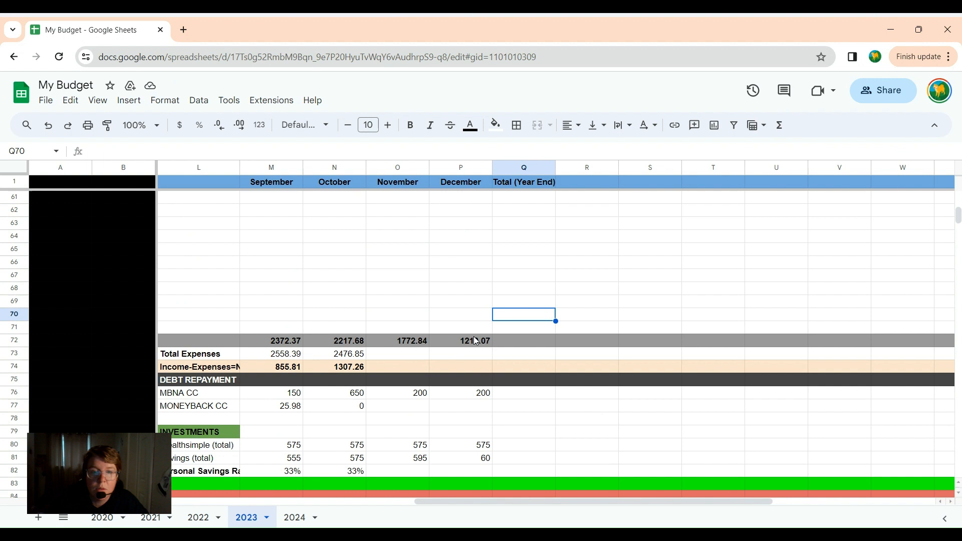
pyautogui.moveTo(465, 370)
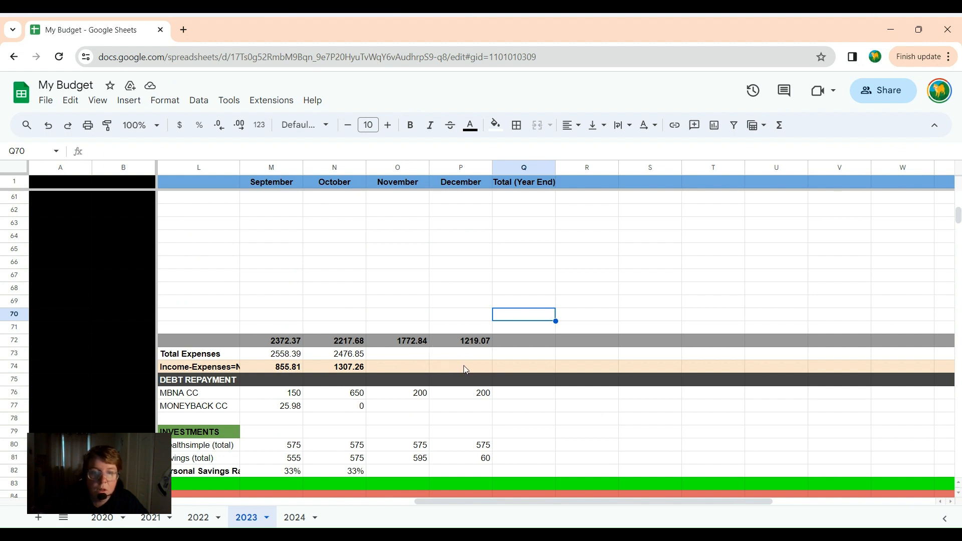
pyautogui.scroll(-3)
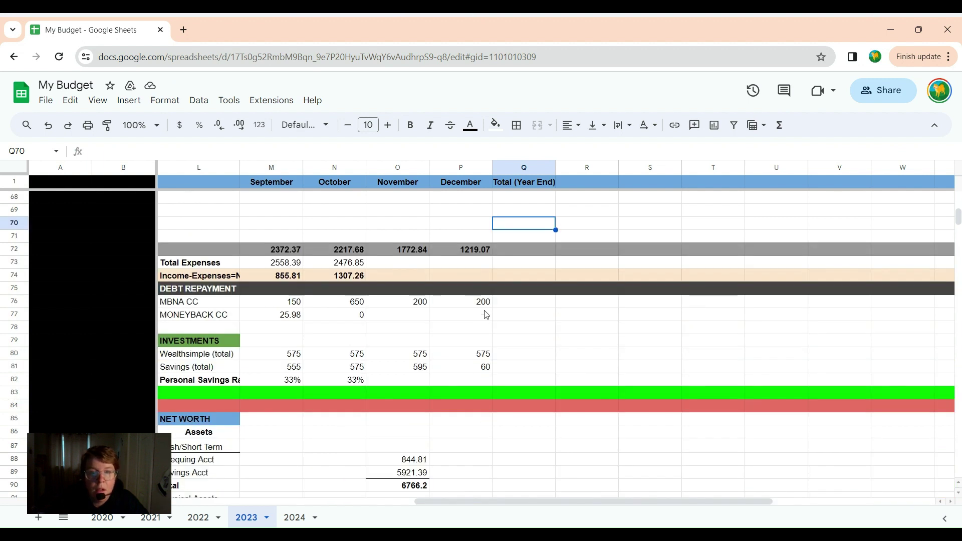
pyautogui.scroll(-3)
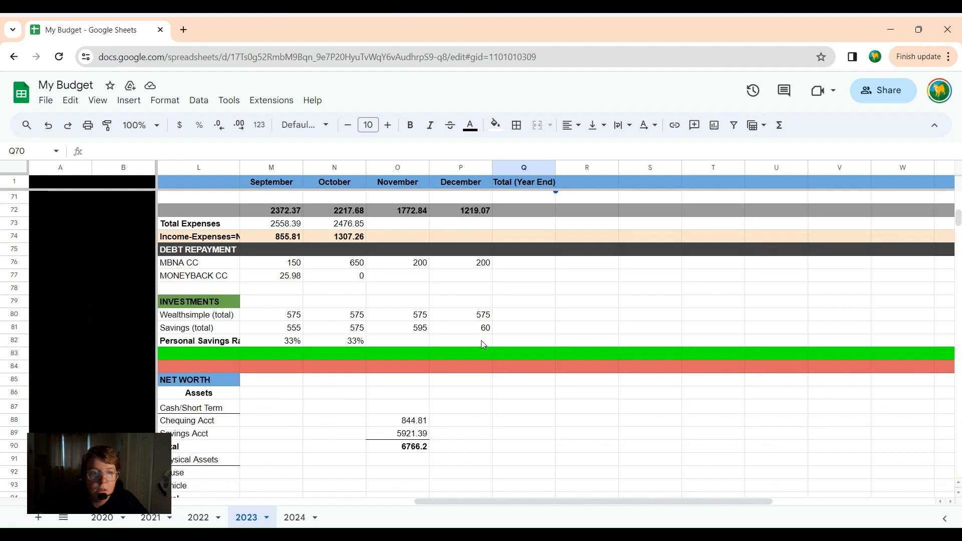
pyautogui.scroll(-3)
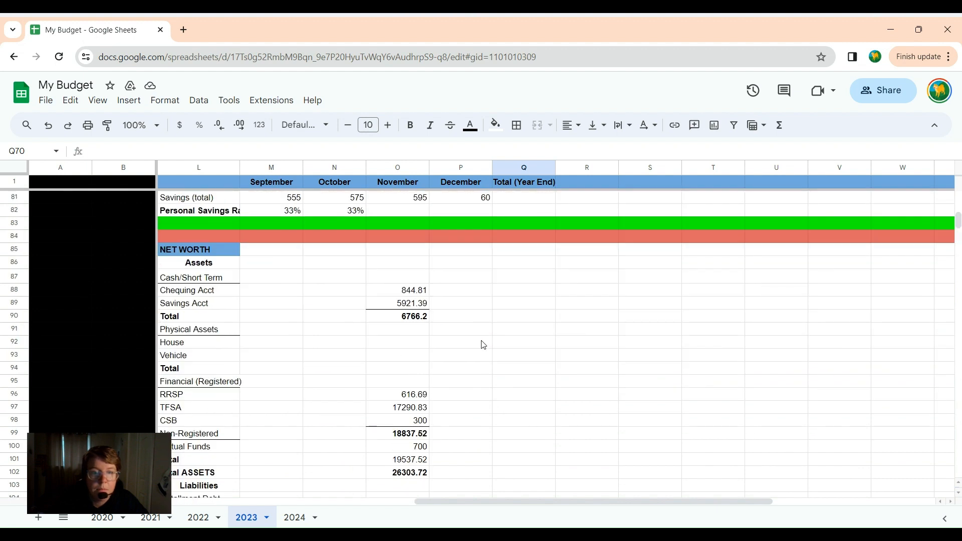
pyautogui.scroll(3)
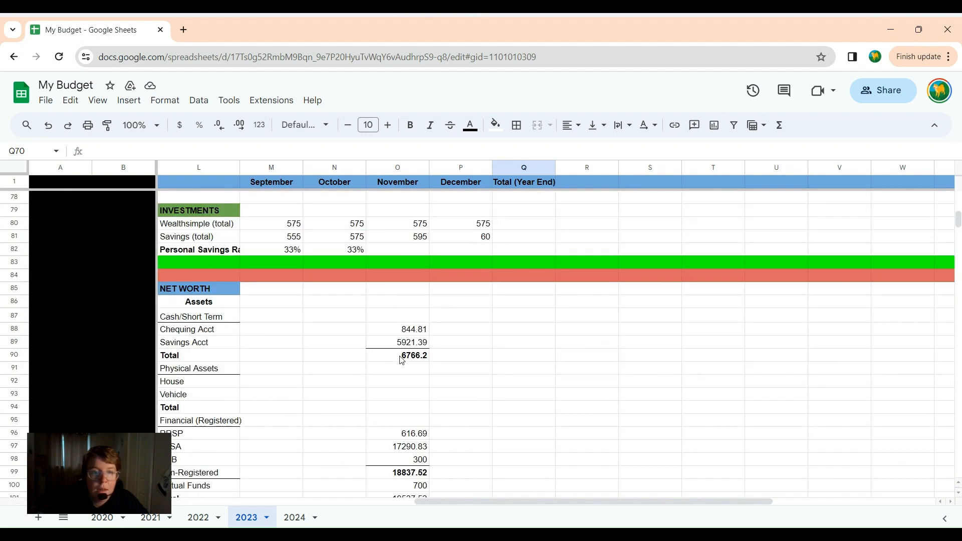
pyautogui.scroll(-3)
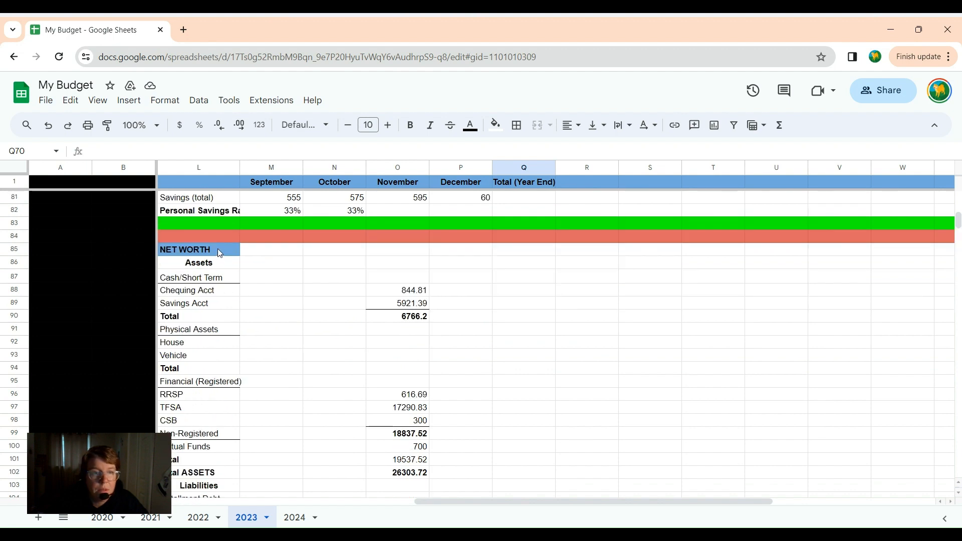
pyautogui.scroll(-3)
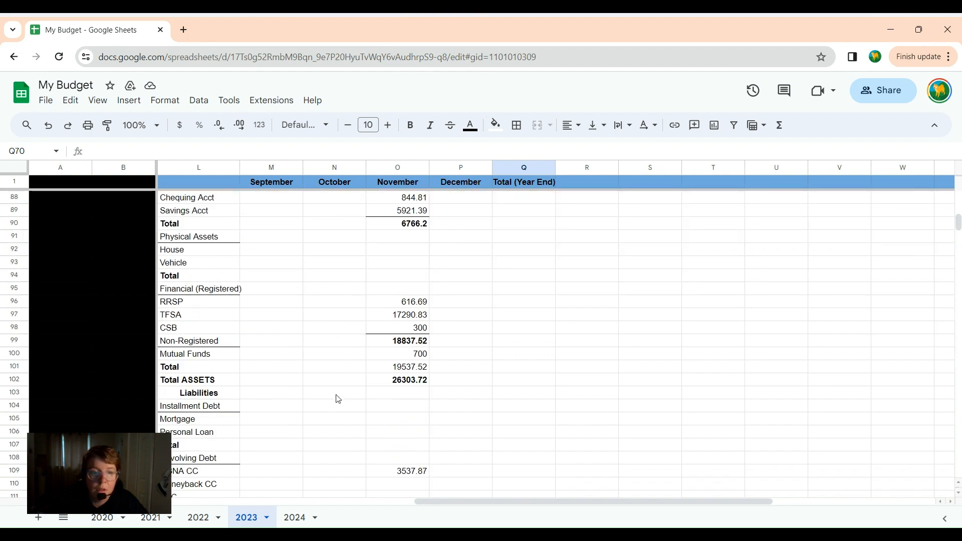
pyautogui.scroll(-3)
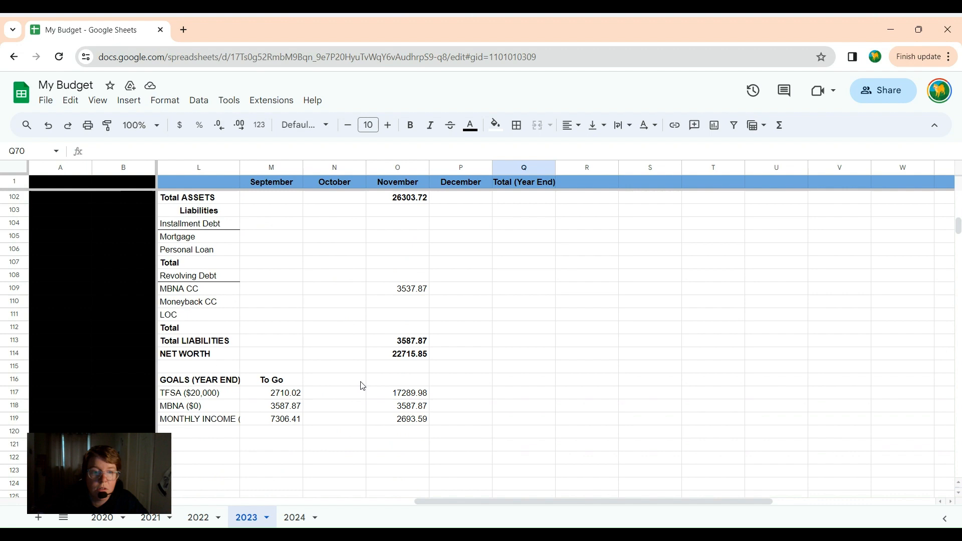
pyautogui.scroll(3)
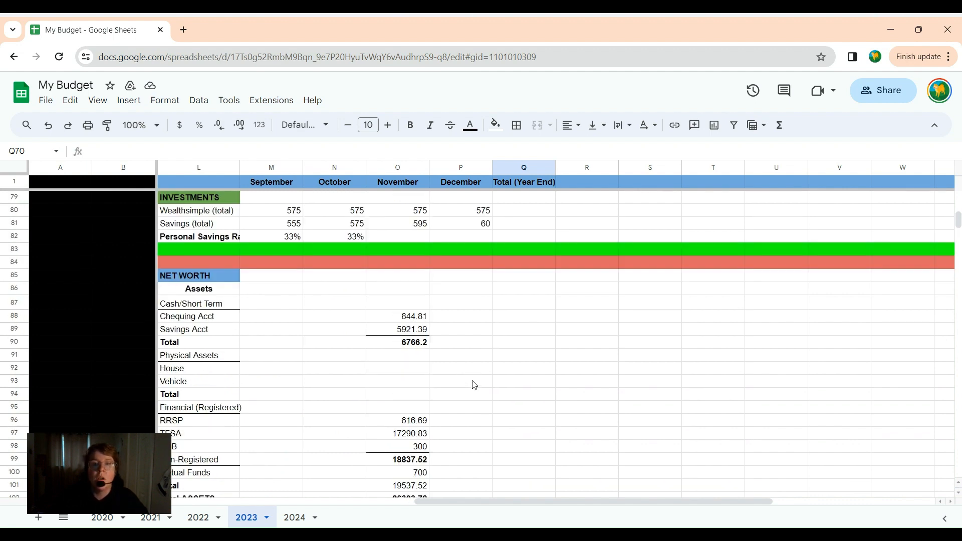
pyautogui.scroll(3)
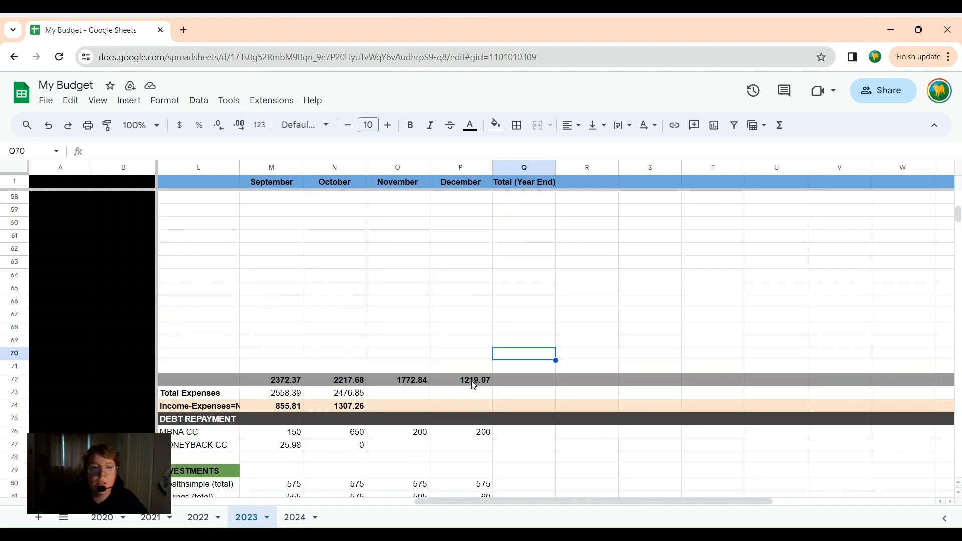
pyautogui.scroll(3)
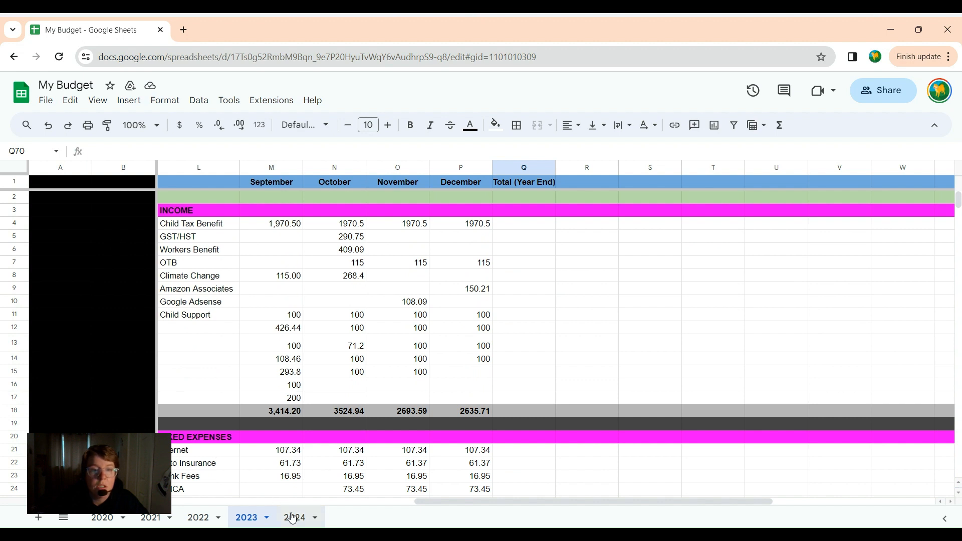
pyautogui.click(294, 517)
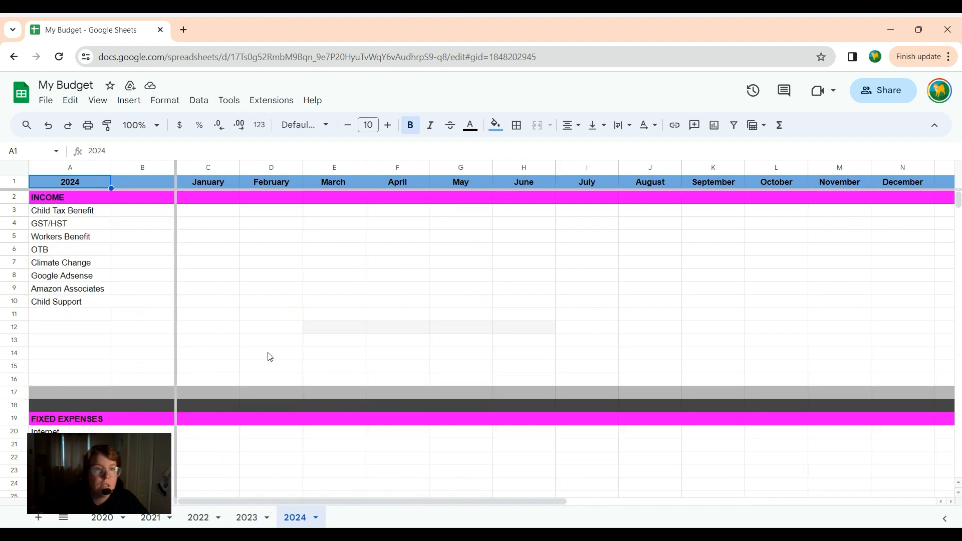
pyautogui.scroll(-3)
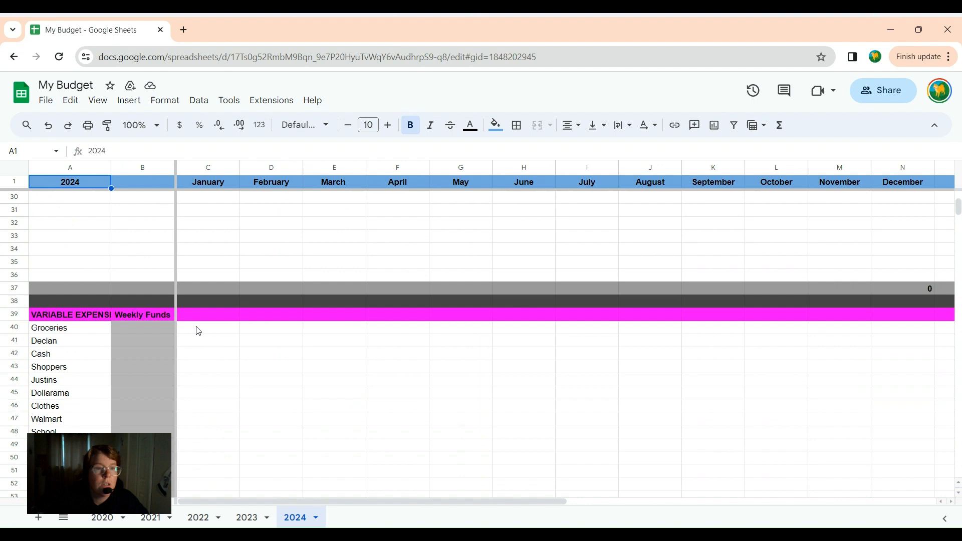
pyautogui.scroll(-3)
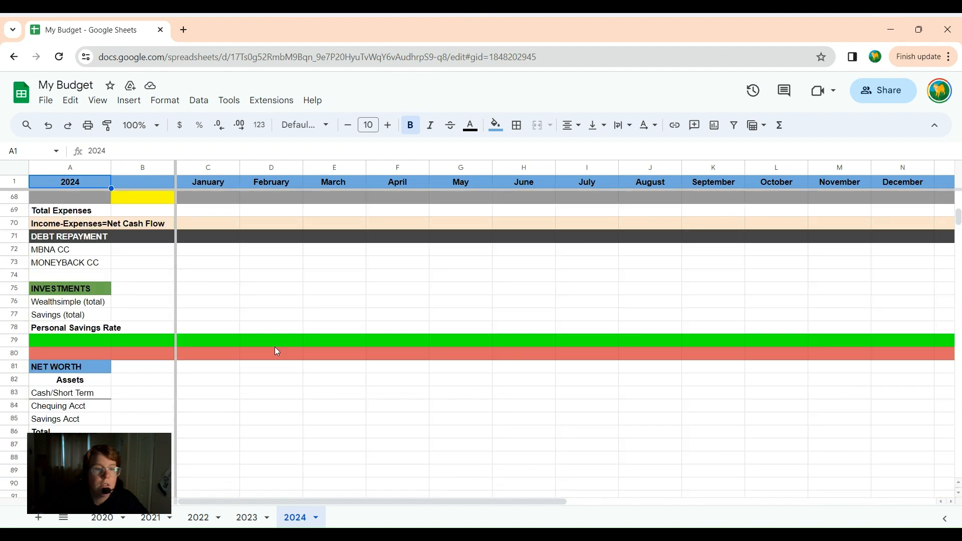
pyautogui.scroll(3)
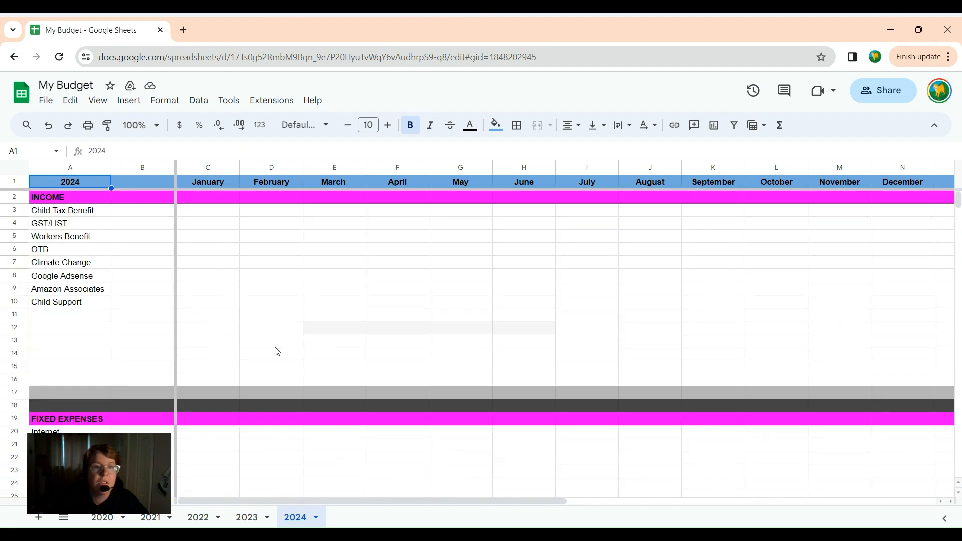
pyautogui.moveTo(185, 251)
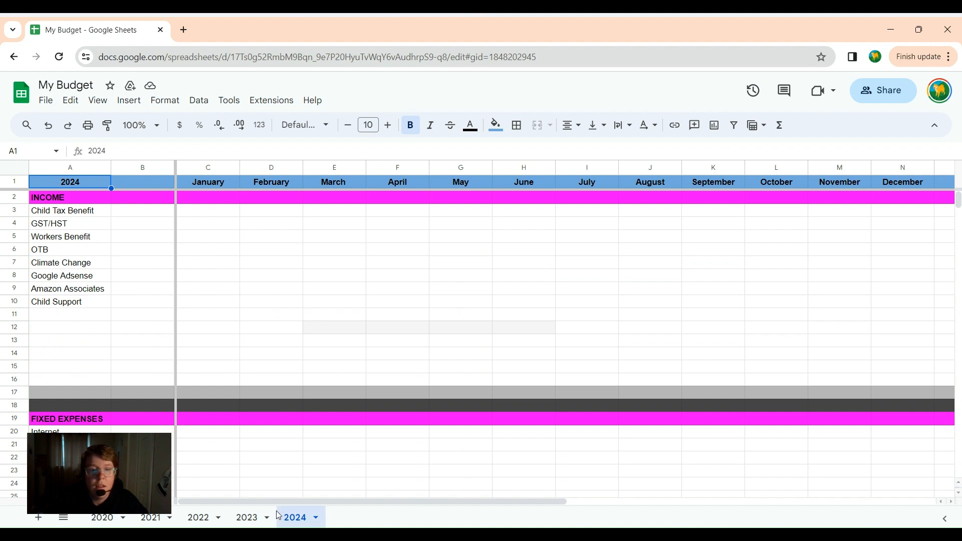
pyautogui.click(247, 517)
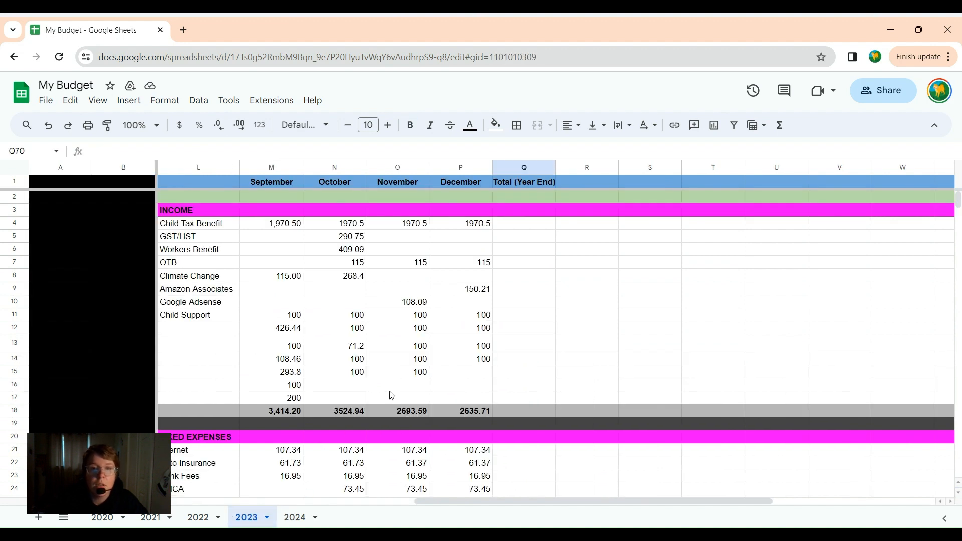
pyautogui.moveTo(395, 390)
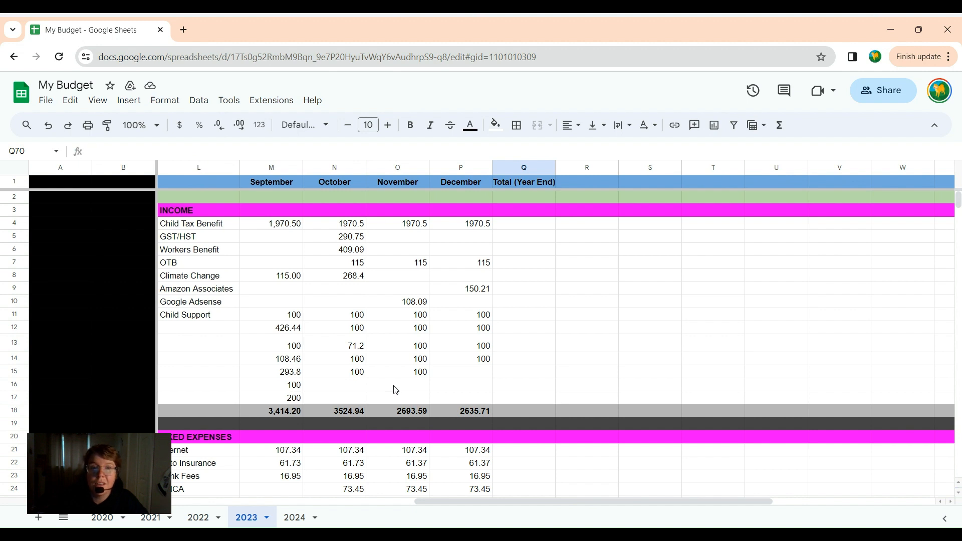